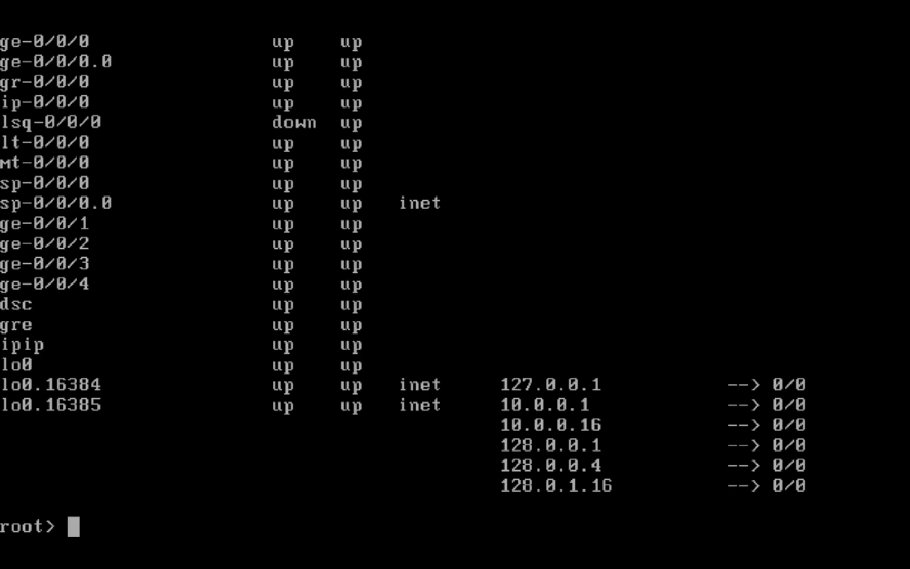
- Enter configuration mode from the root> prompt with 'configure'
type("configure")
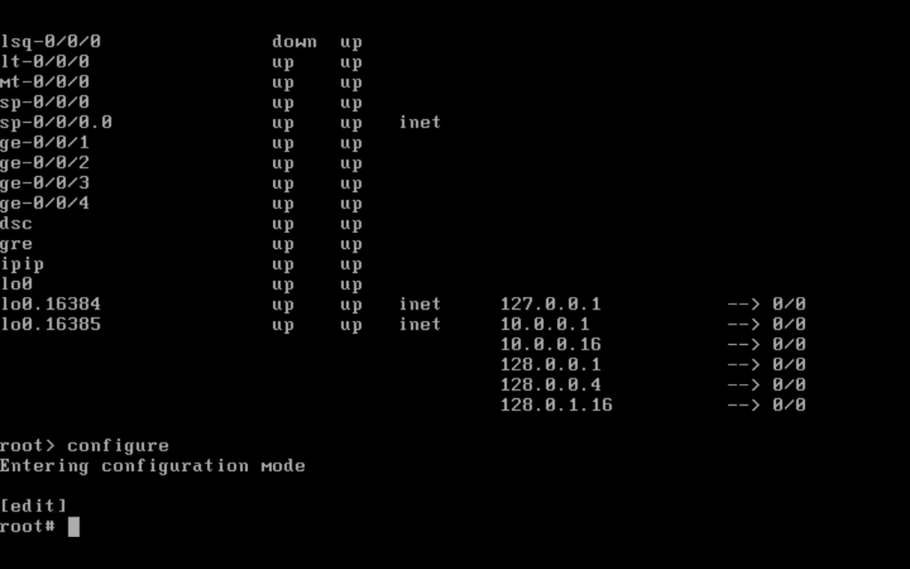
- Assign 10.0.0.254/24 to ge-0/0/0 and 192.168.3.100/24 to ge-0/0/1 on unit 0
type("set interfaces")
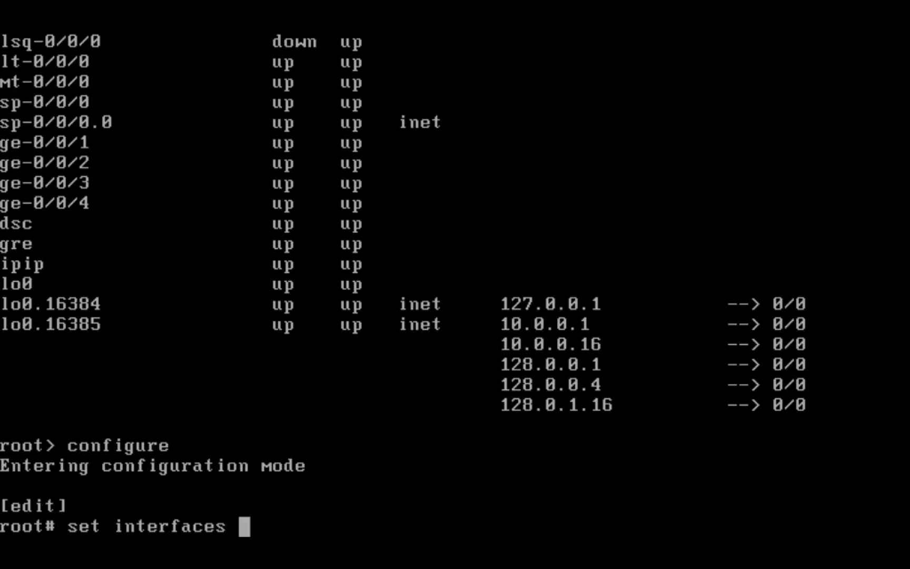
type("ge-0/0/0 unit 0 family")
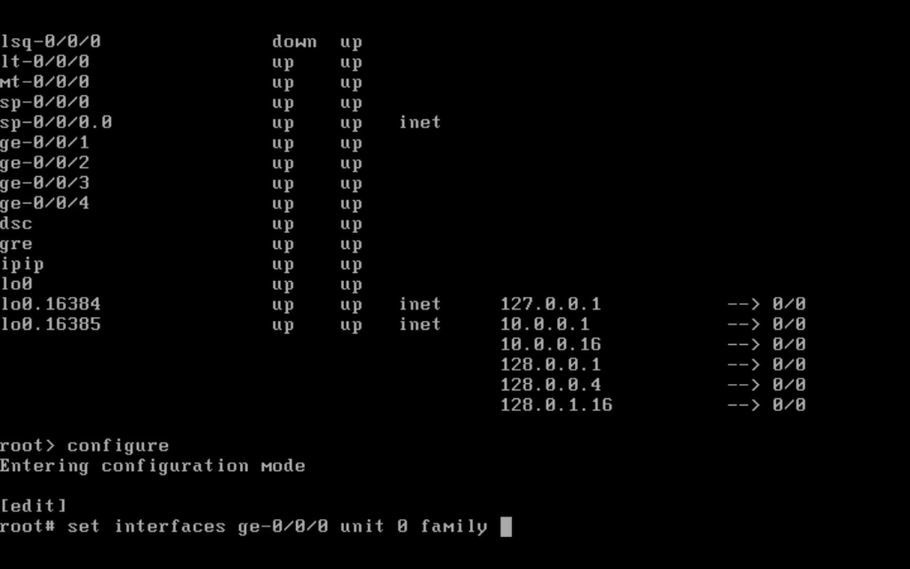
type("inet address")
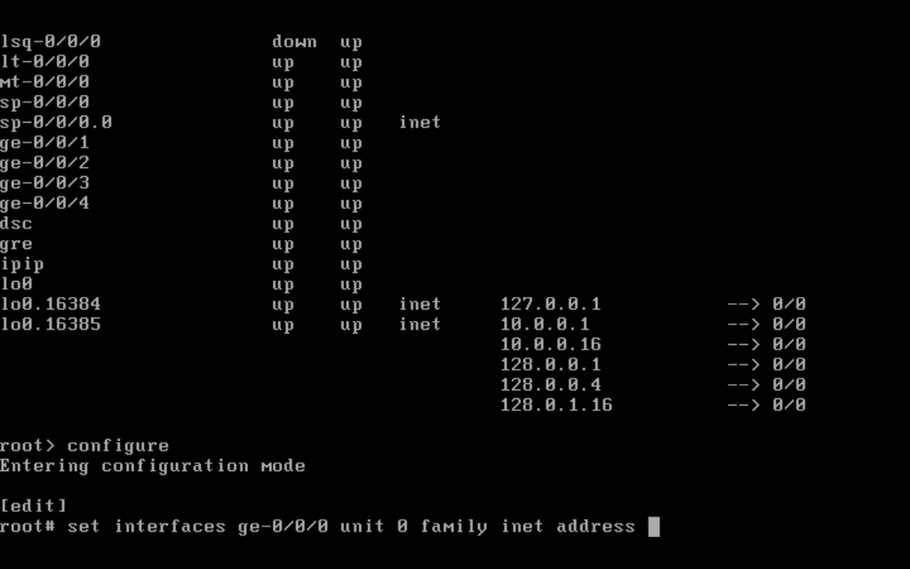
type("10.0.0.254/24")
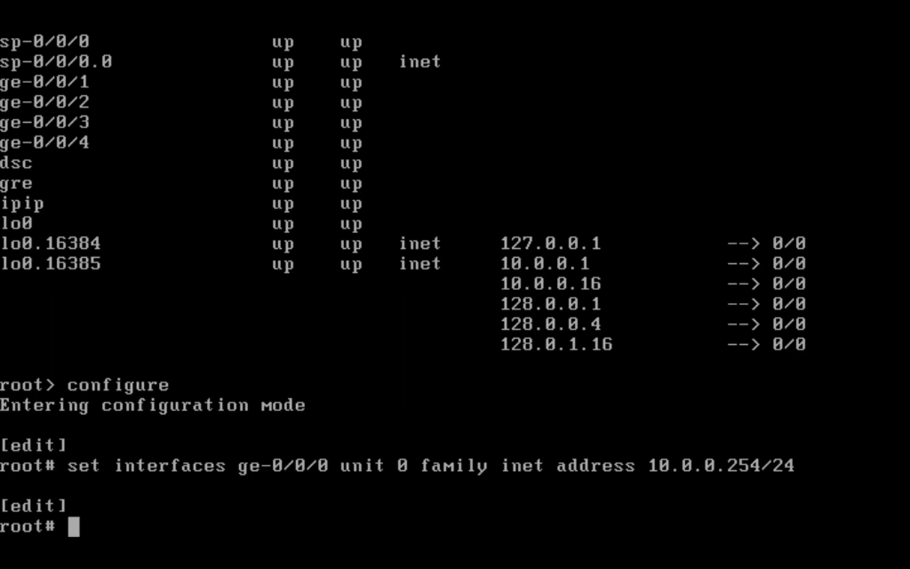
type("set inerfaces")
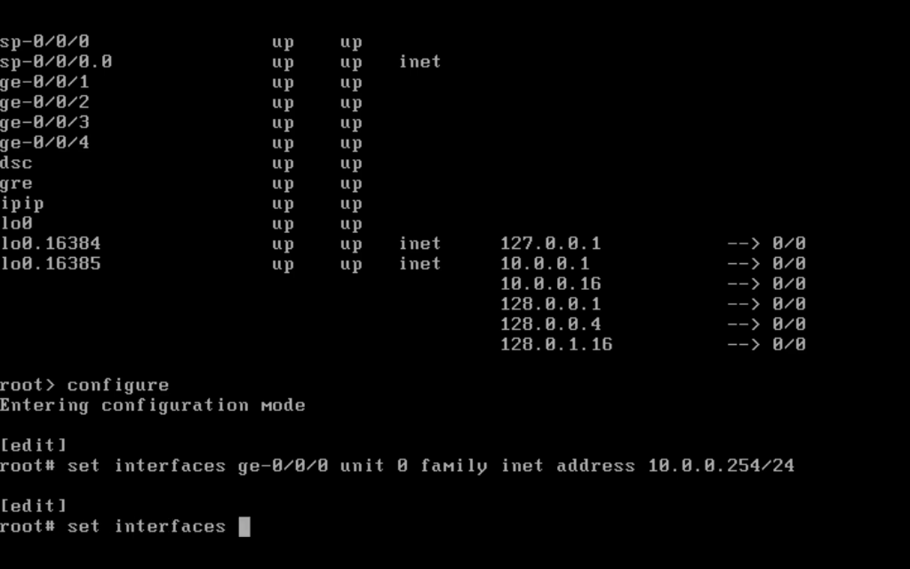
type("ge-0/0/1")
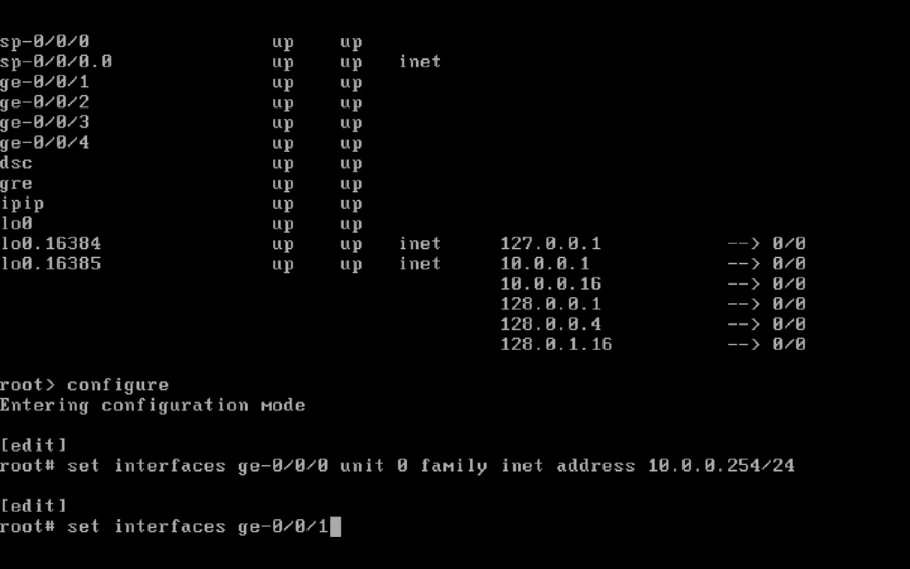
type("unit 0")
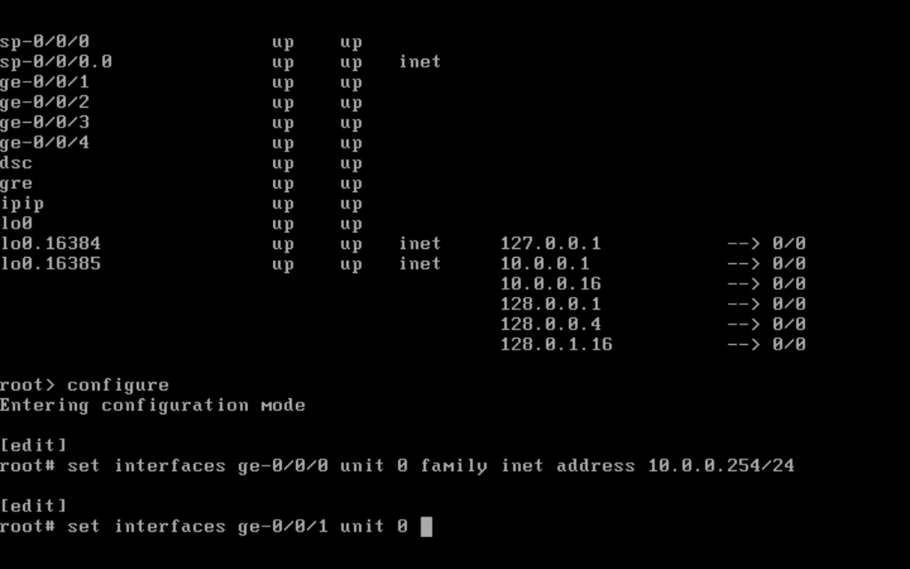
type("family inet add")
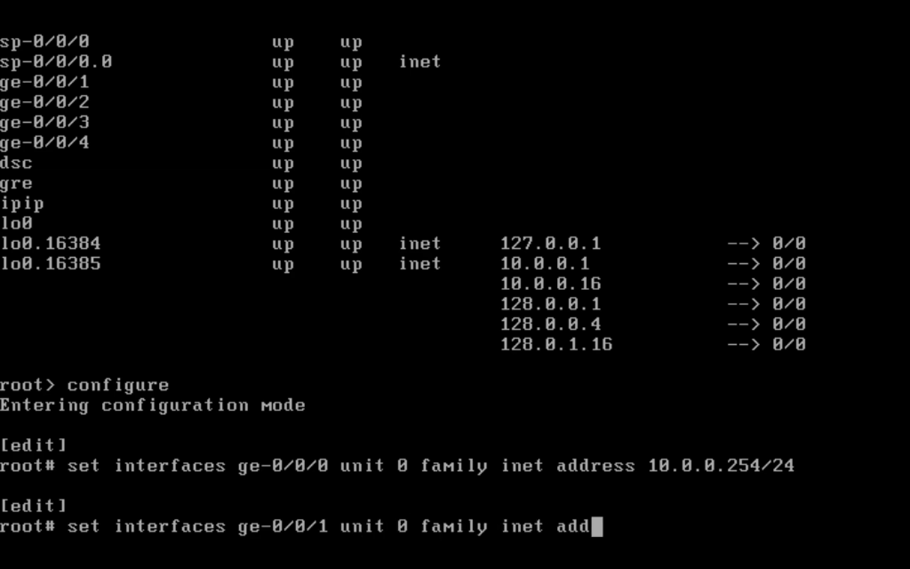
type("ress 192.168.3.100/24")
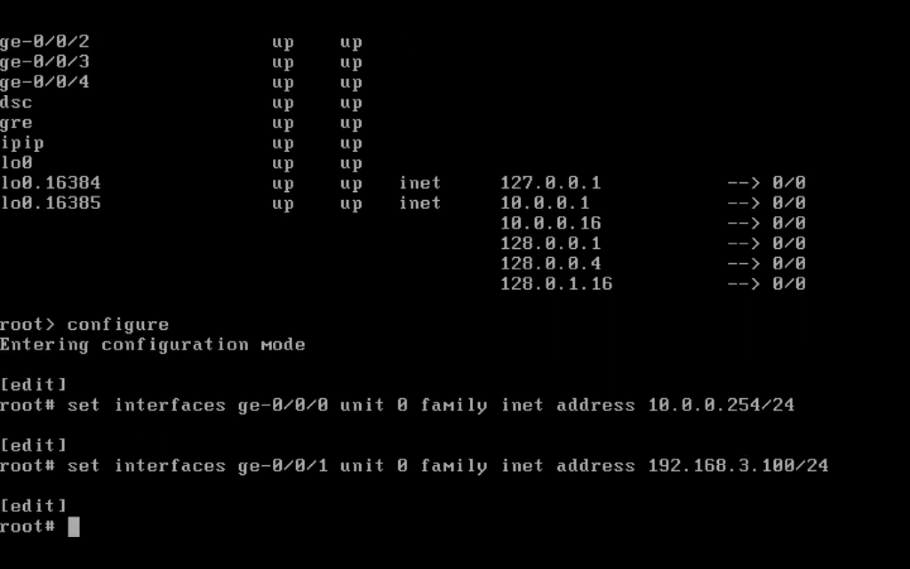
- Assign 172.24.10.254/24 to ge-0/0/2 unit 0
type("set interfaces")
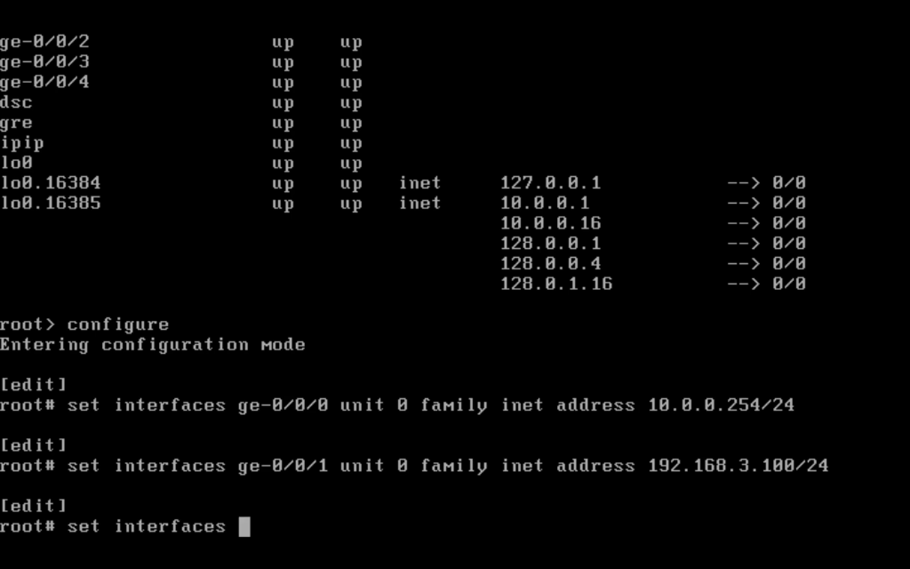
type("fe-0/0/")
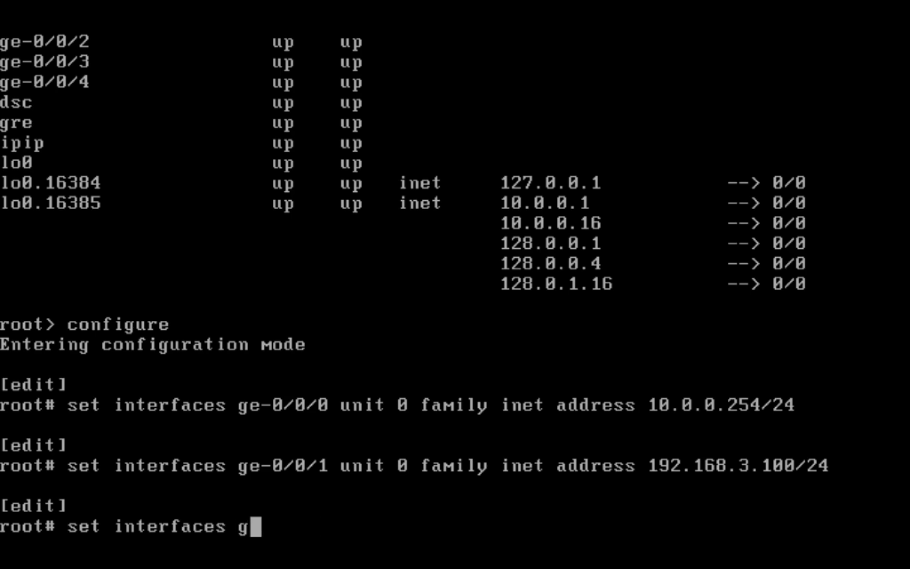
type("e-0/0/2")
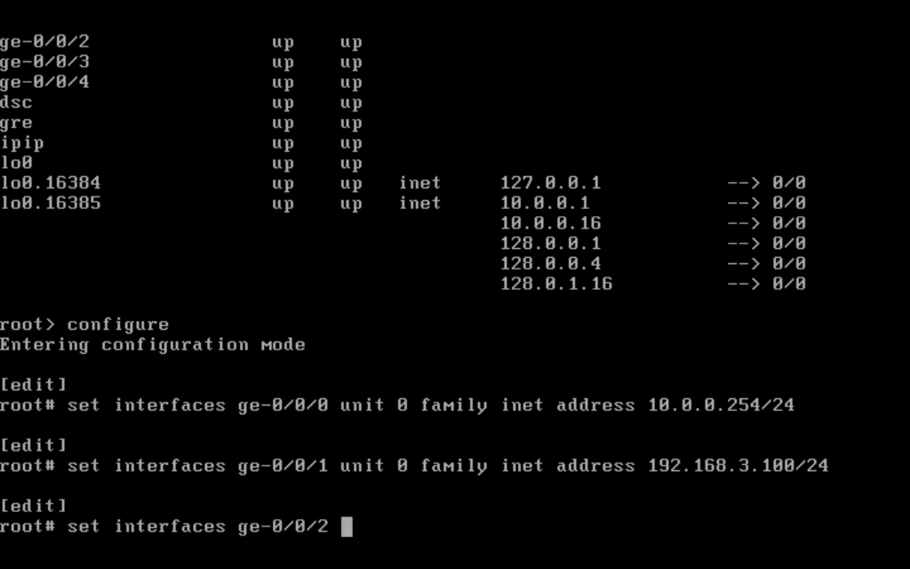
type("uni")
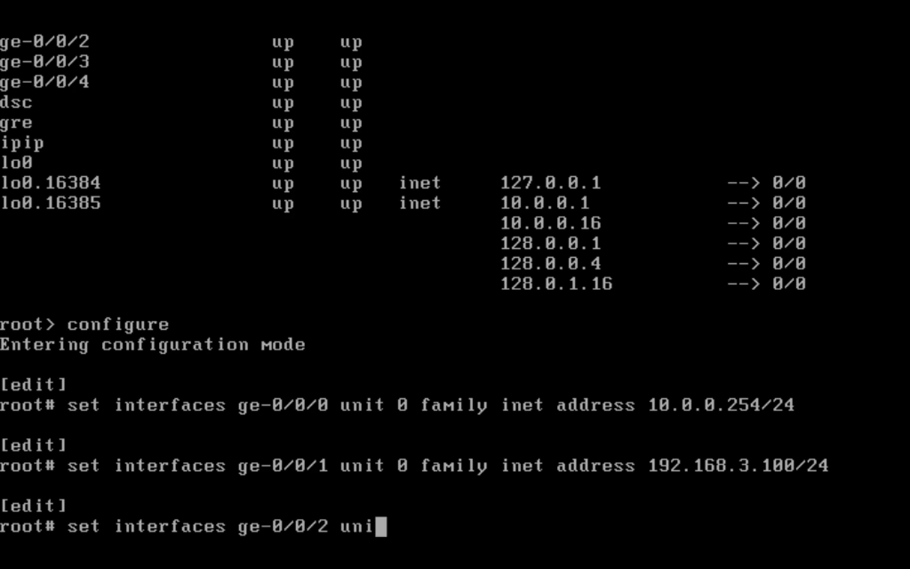
type("t 0")
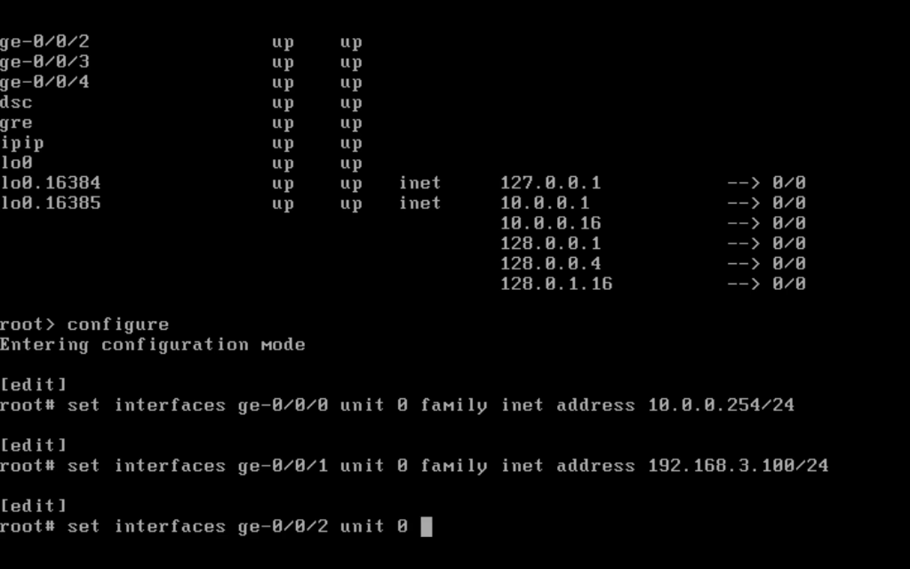
type("family inet address 172.24")
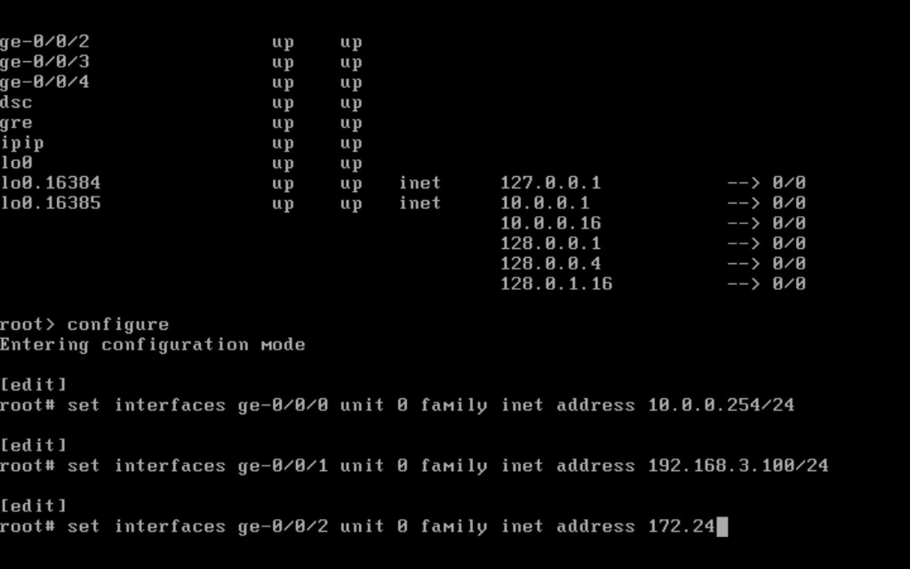
type(".10.254/24")
type("set ro")
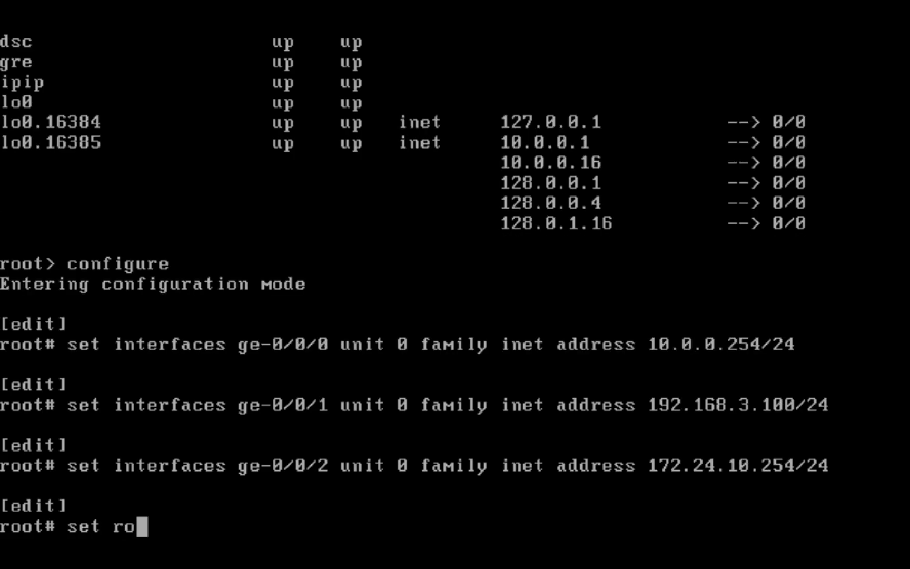
- Add a static default route 0/0 via next-hop 192.168.3.254
type("uting-options")
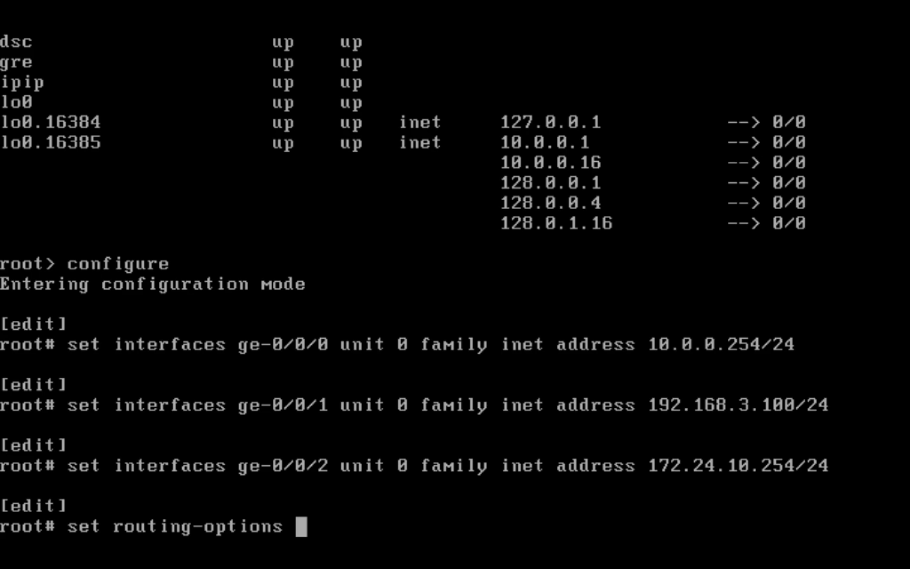
type("static route")
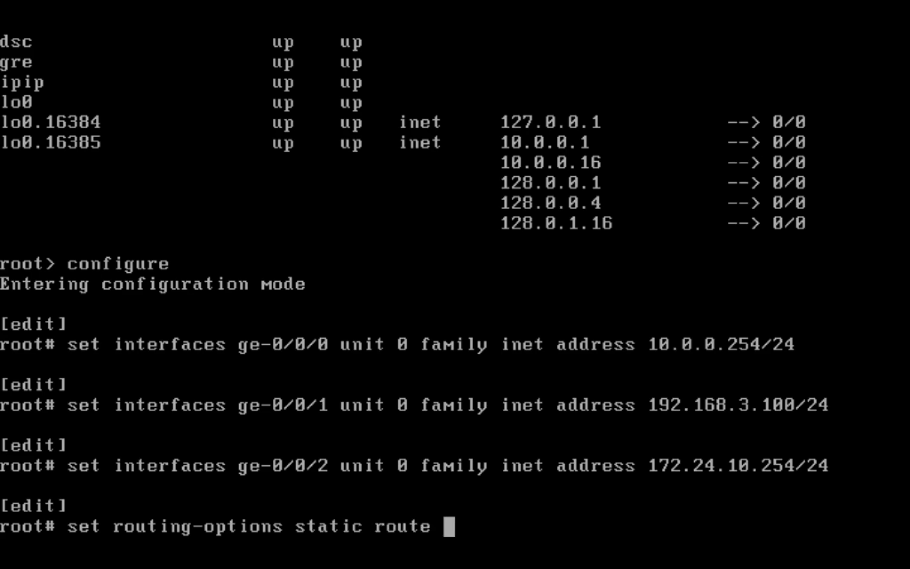
type("0/0 ne")
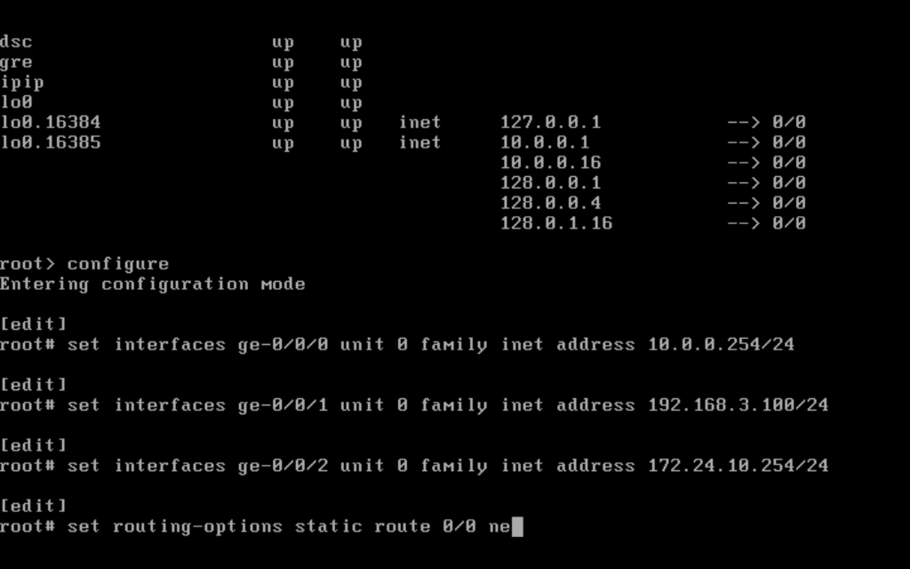
type("xt-hop 192")
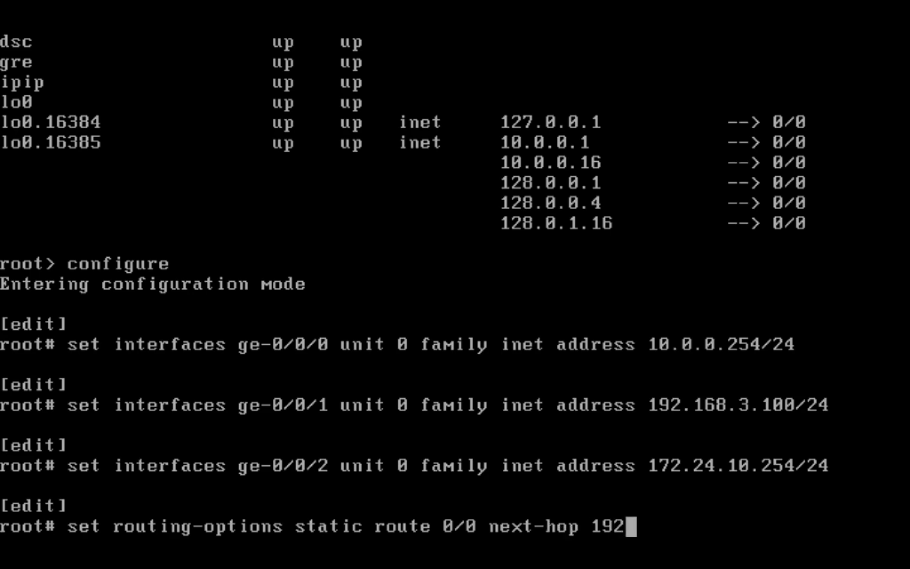
type(".168.3.254")
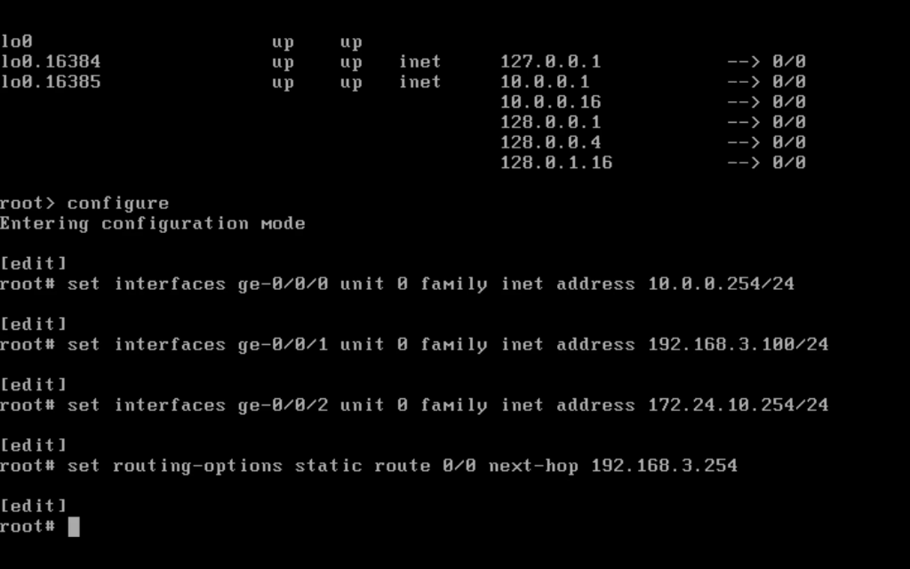
type("set")
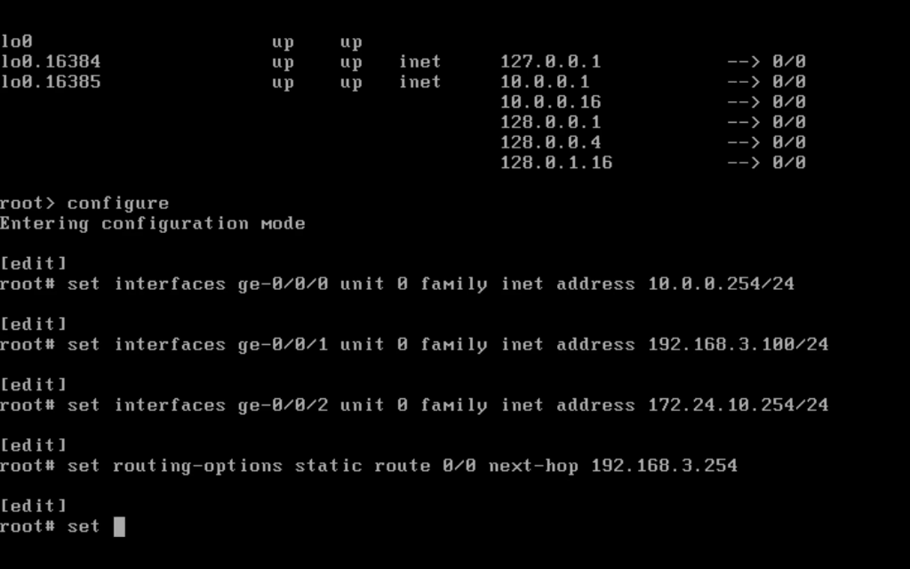
- Load the factory-default configuration and delete security, interfaces and system services
type("how")
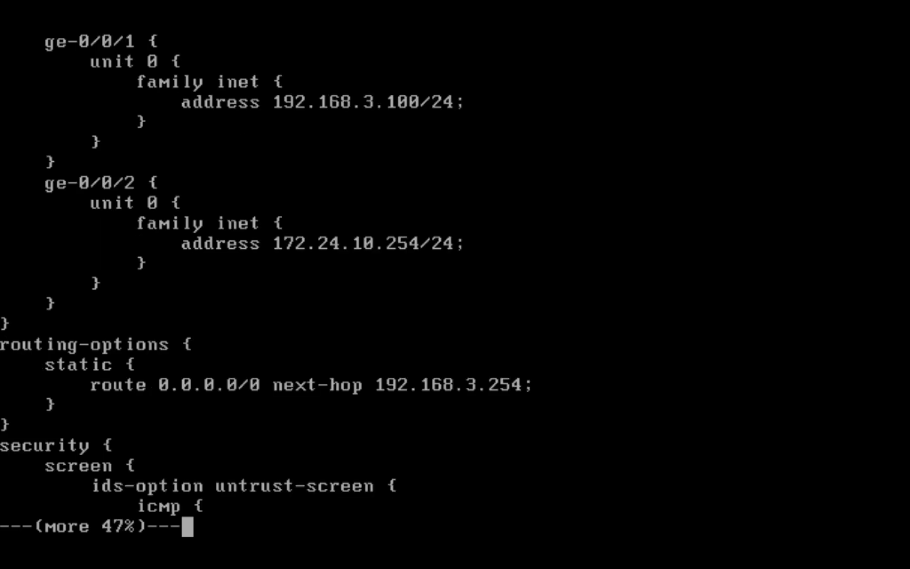
key("space")
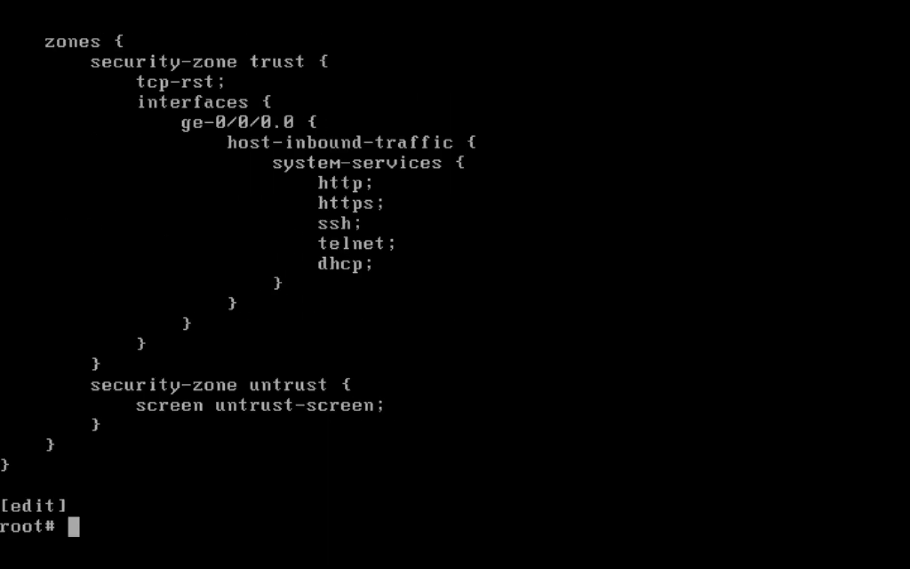
type("load factory-default")
type("delete interfaces")
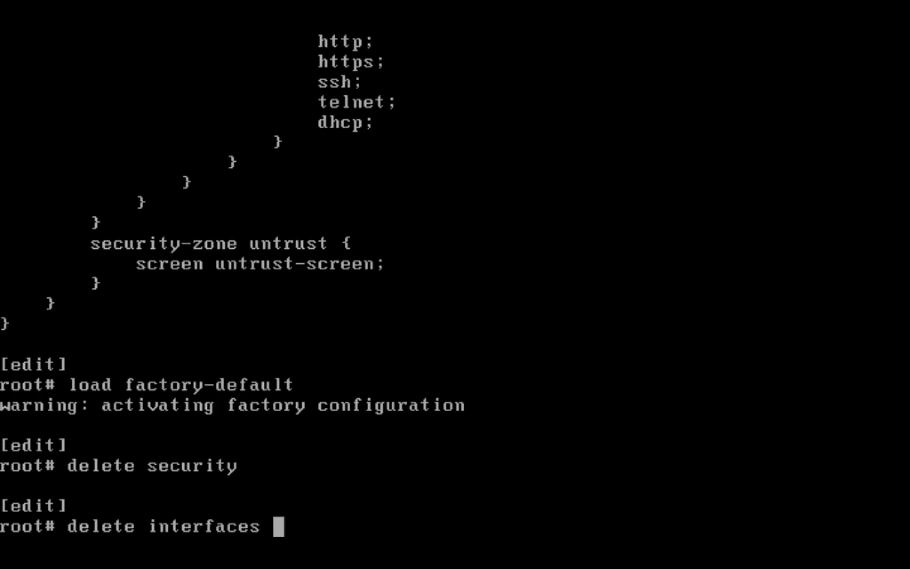
type("delete system services")
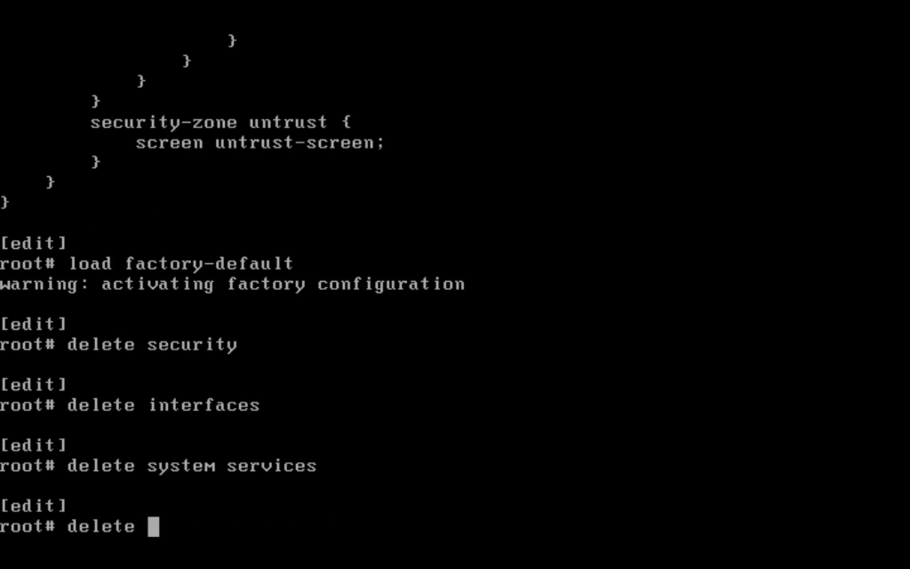
- Delete the class-of-service and services configuration sections
type("class-of-service")
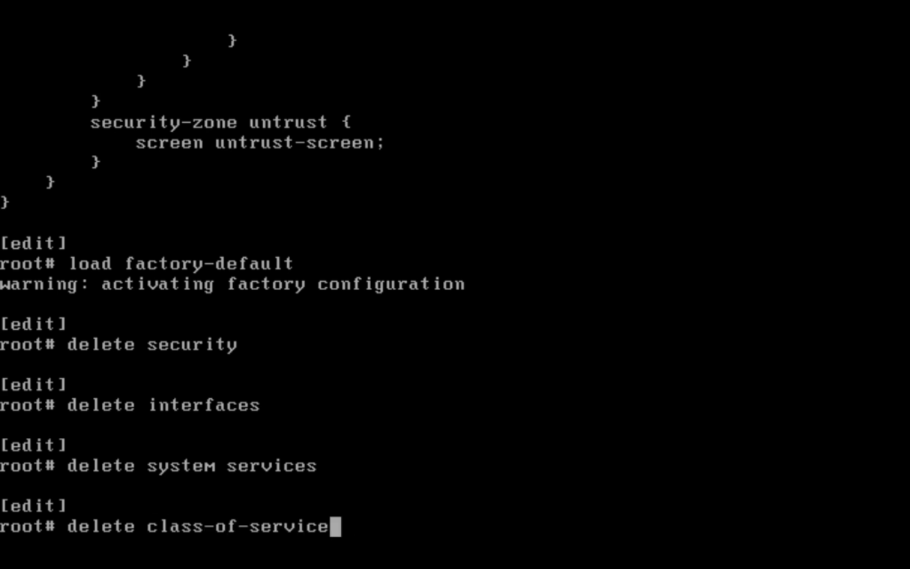
key("BackSpace")
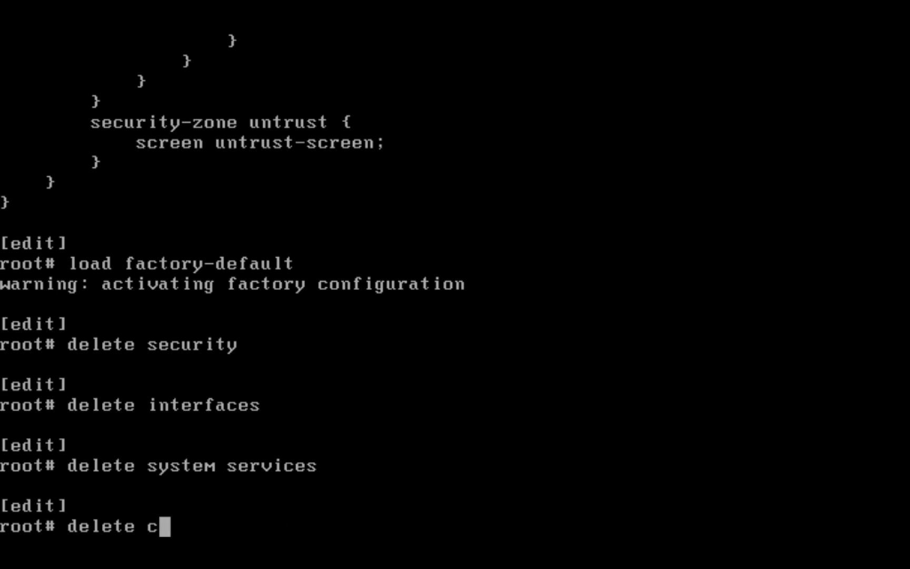
key("tab")
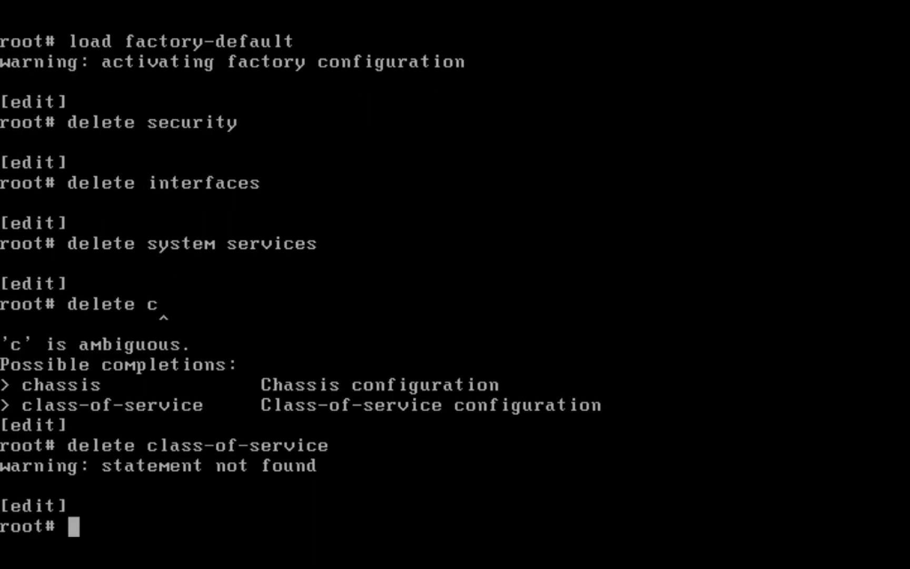
type("delete services")
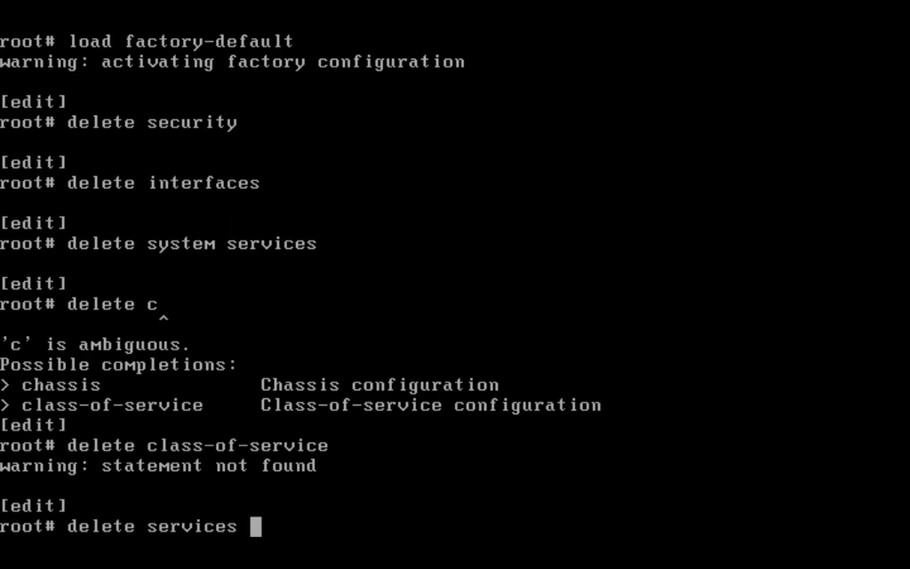
key("Return")
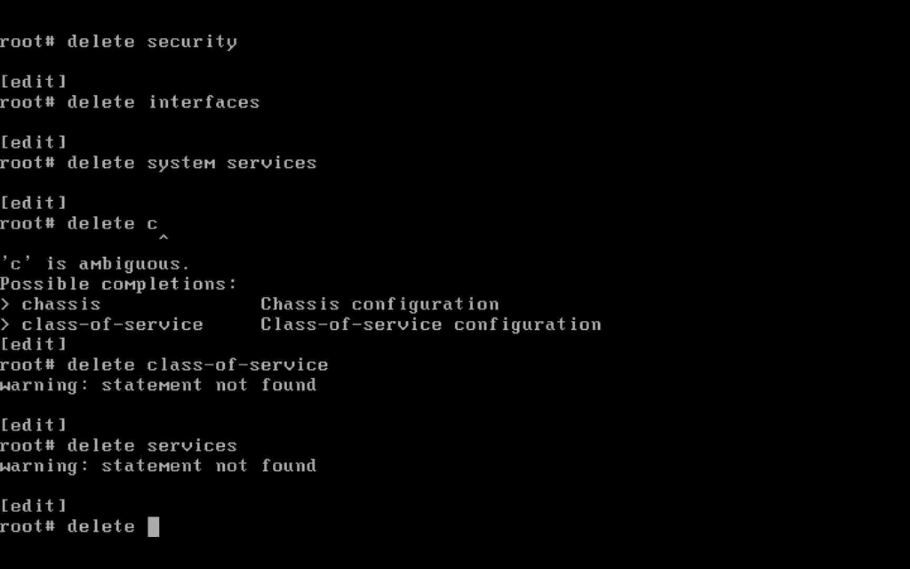
- Set the root-authentication plain-text password and commit the configuration
type("sys")
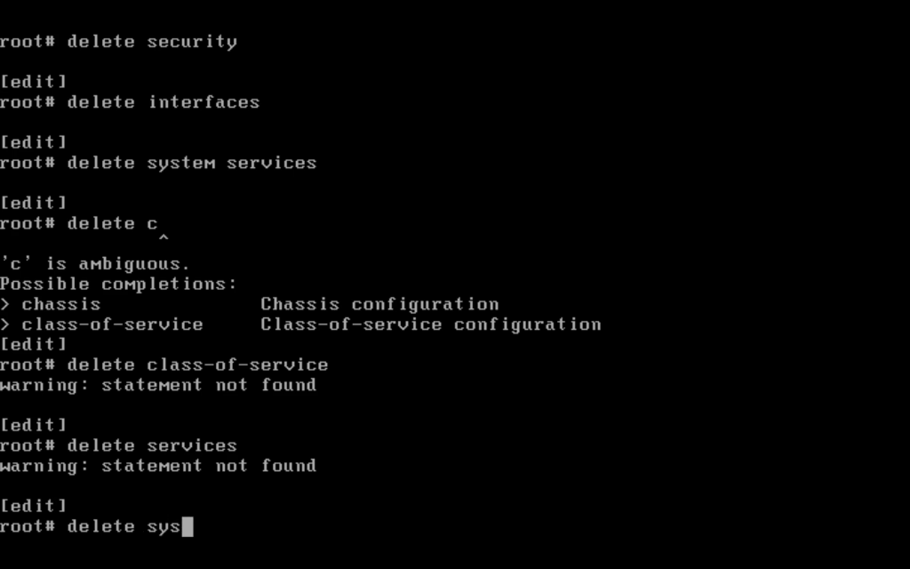
key("ctrl+u")
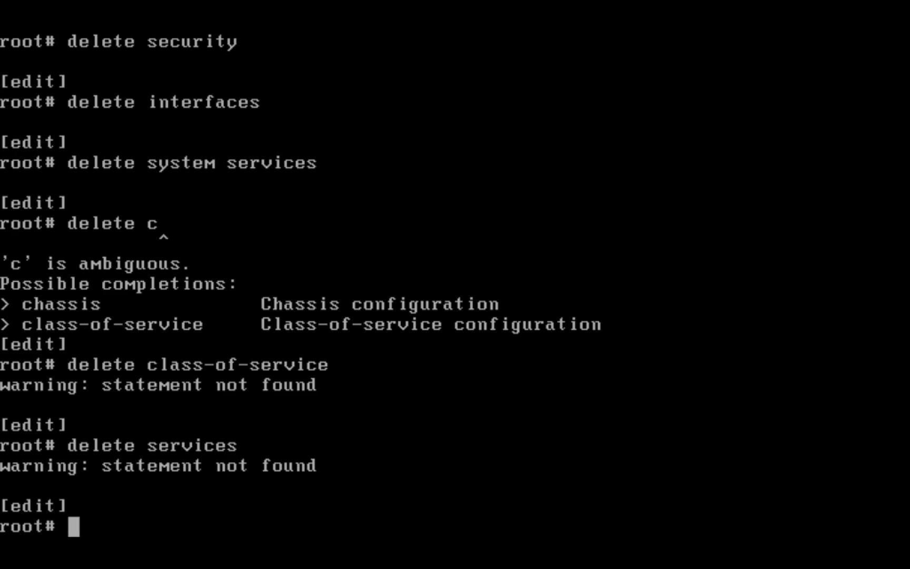
type("set system root-authentication")
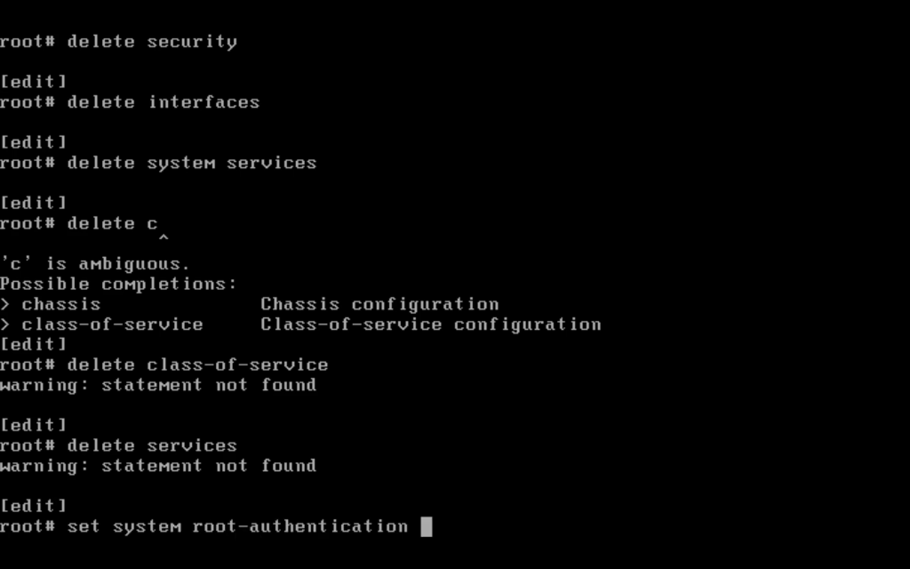
type("plain-text-password")
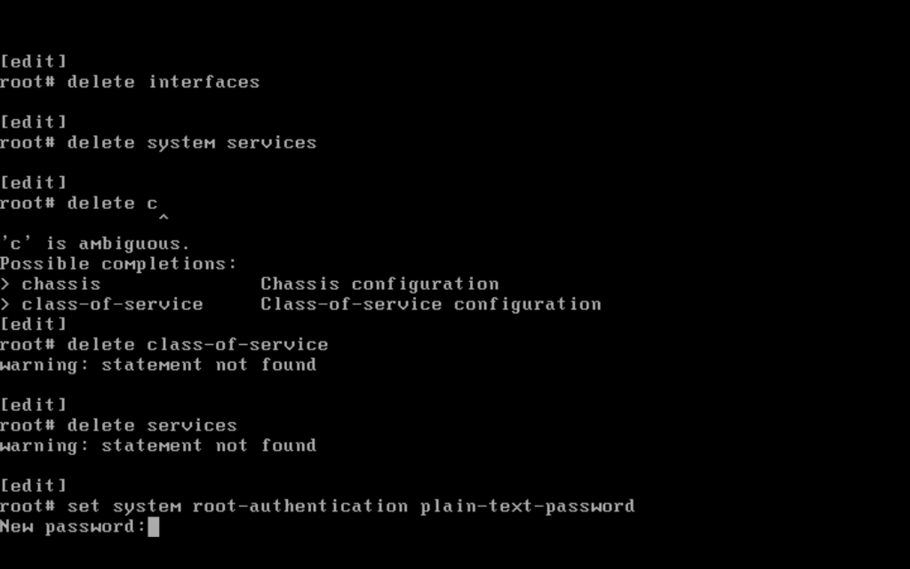
key("Enter")
type("co")
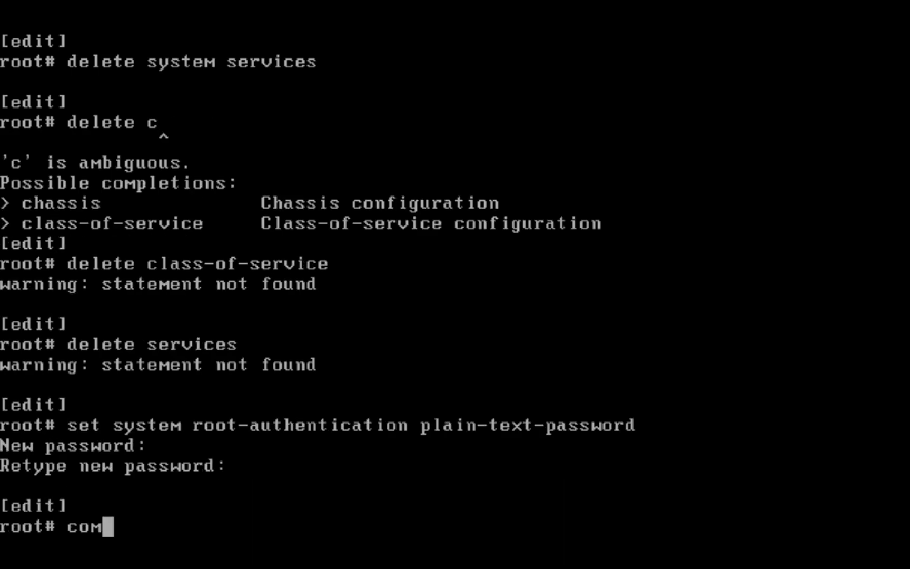
type("mit")
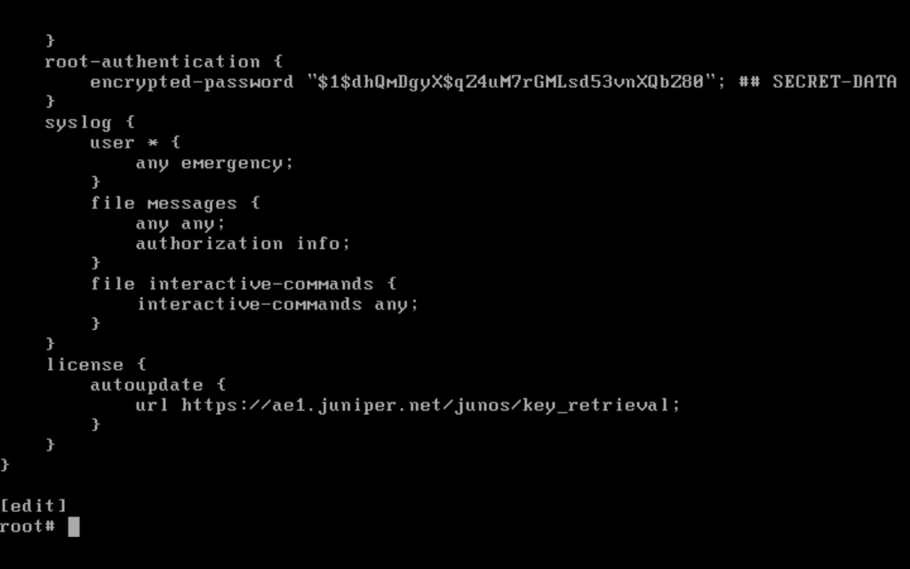
- Re-assign 10.0.0.254/24 to ge-0/0/0 unit 0
type("set interfaces")
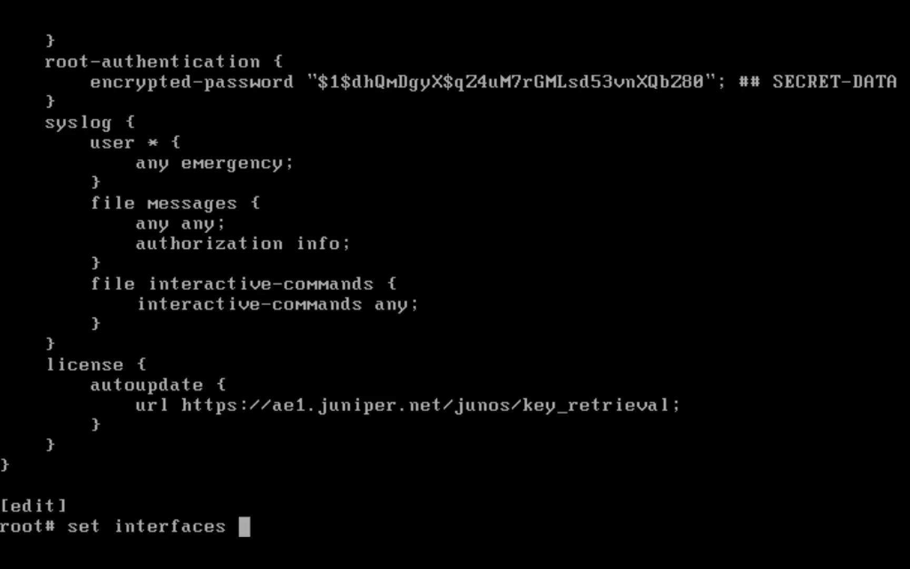
type("ge-0/0")
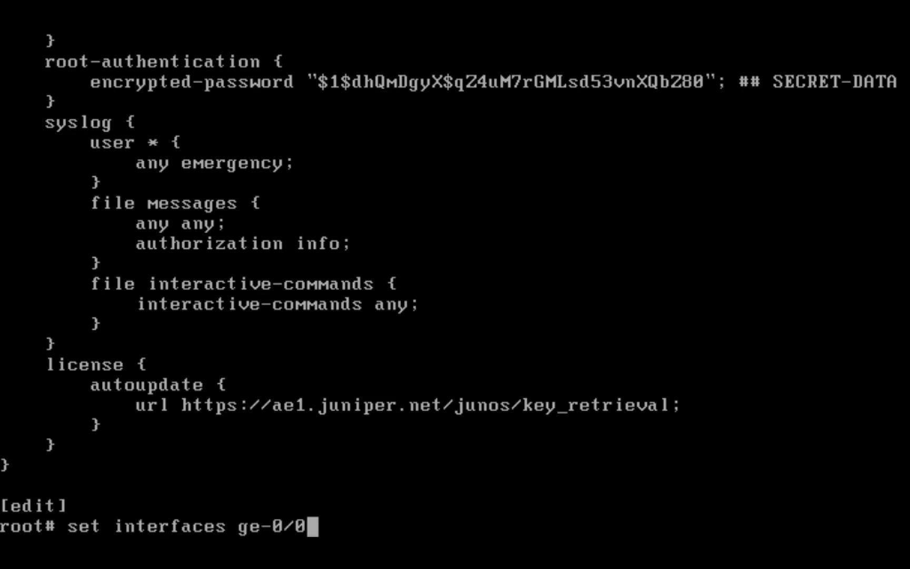
type("/0 unit 0")
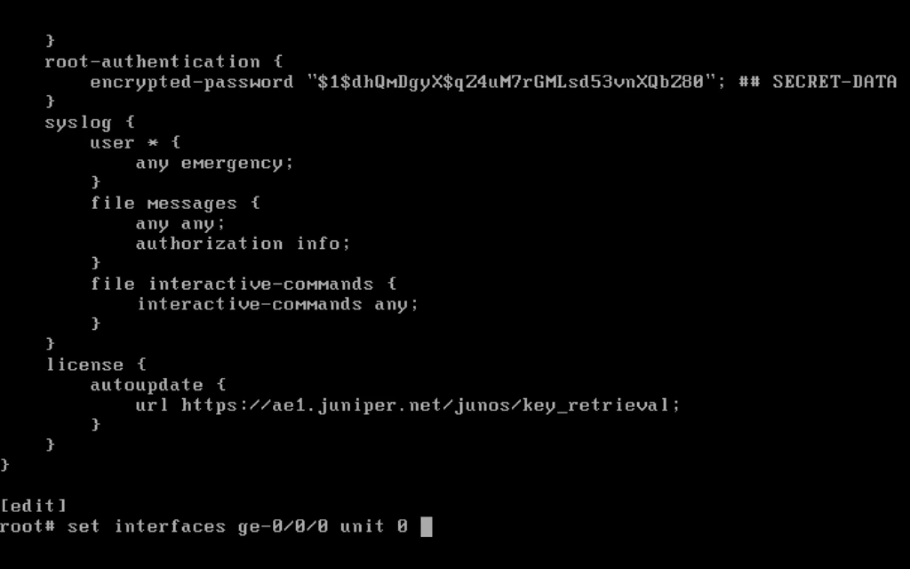
type("family inet")
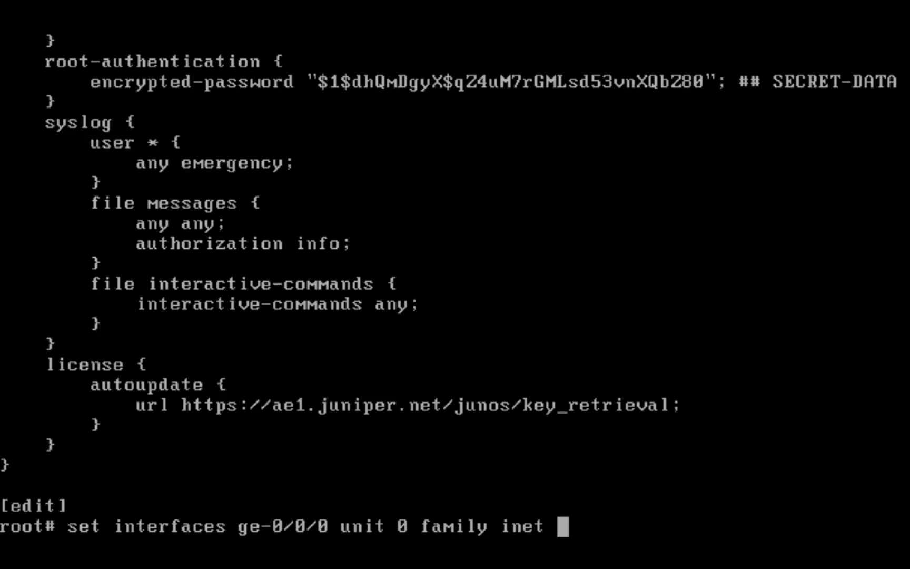
type("address 10.0.0.254/24")
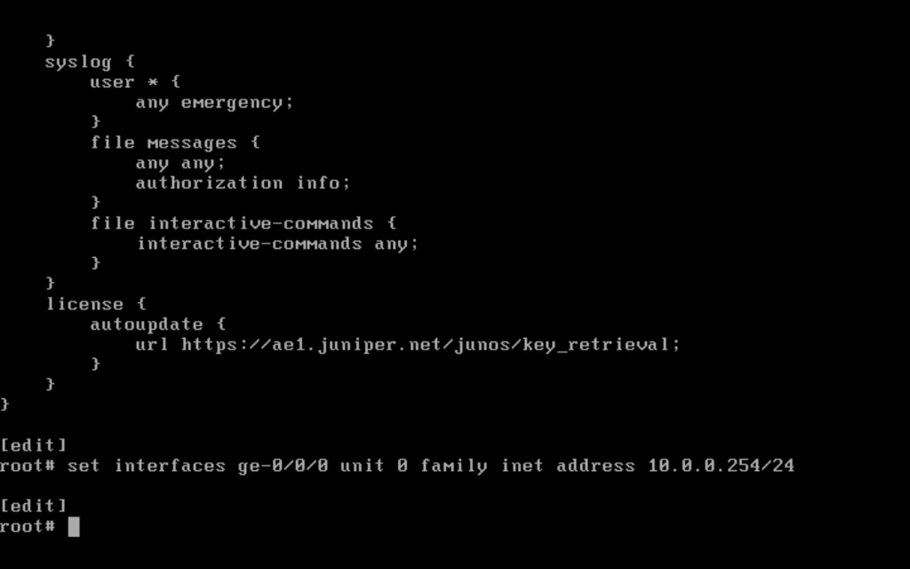
- Re-assign 192.168.3.100/24 to ge-0/0/1 and 172.24.10.254/24 to ge-0/0/2
type("set interfaces ge-0/0/0 unit 0 family inet address 10.0.0.25")
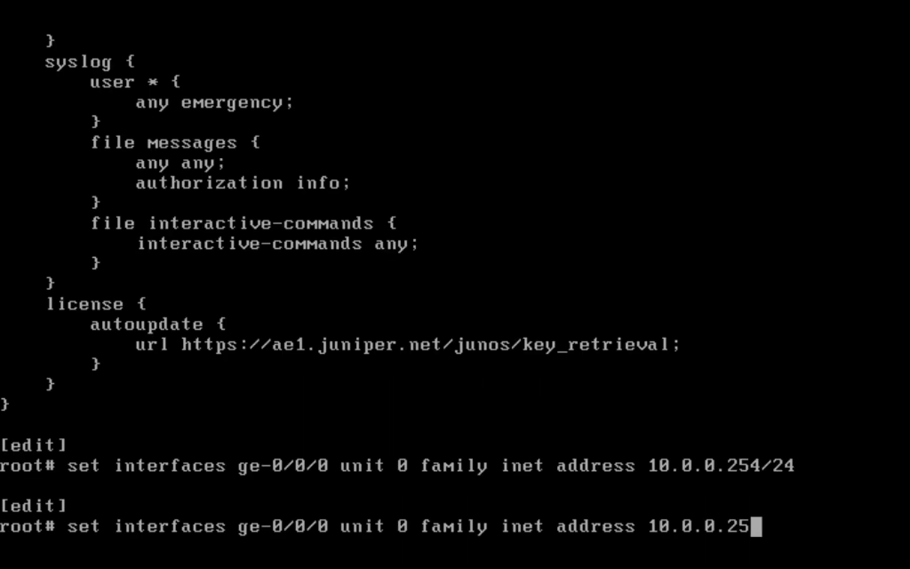
type("192.")
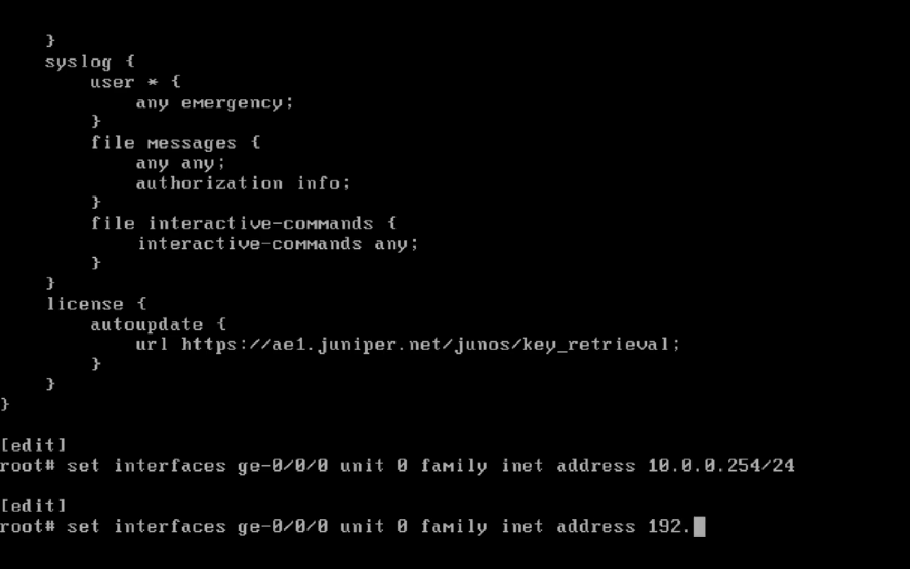
type("168.3.100/")
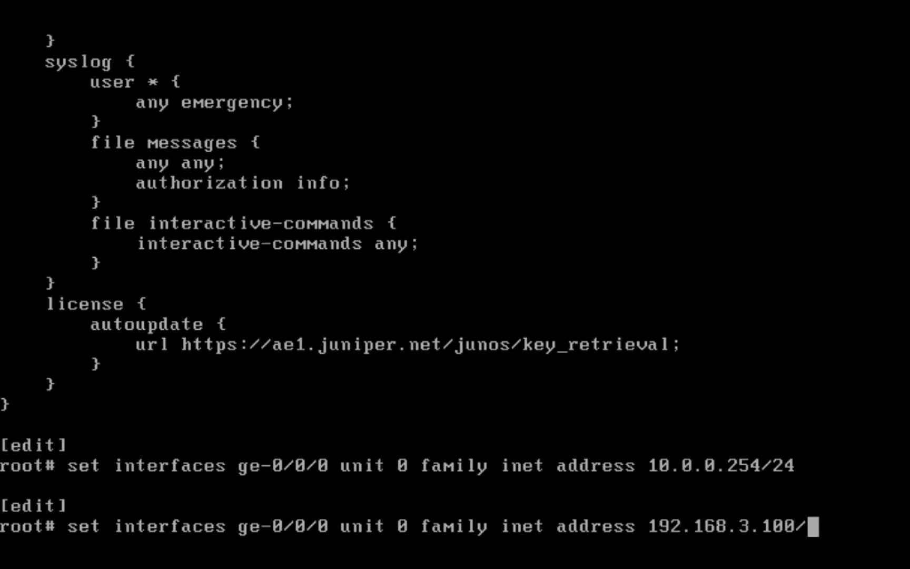
type("24")
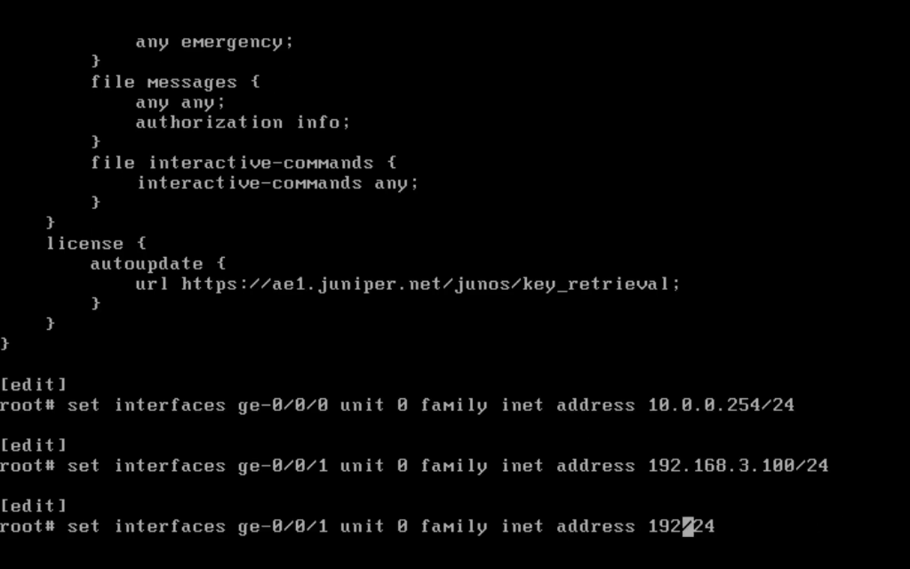
type("172.24.")
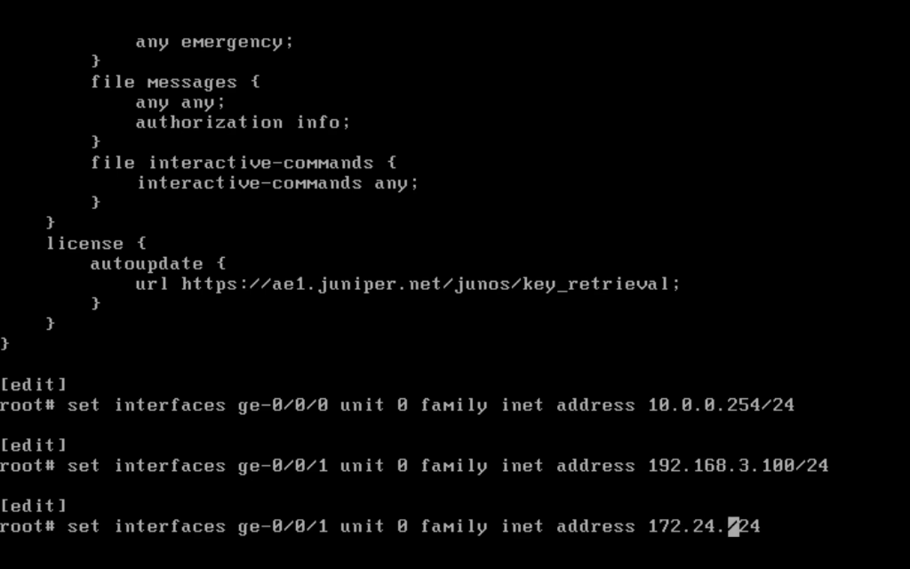
type("10.254")
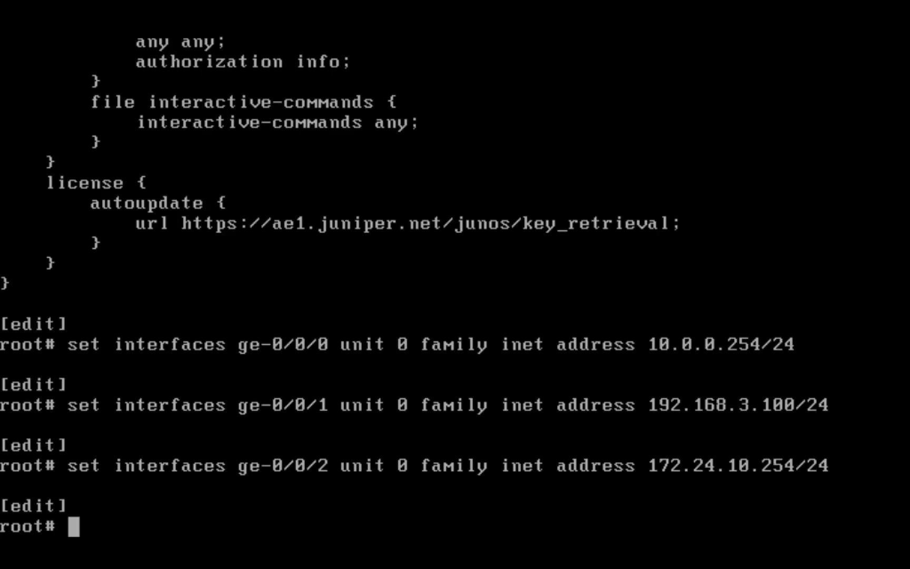
- Re-add the static default route 0/0 with next-hop 192.168.3.254
type("set routing-")
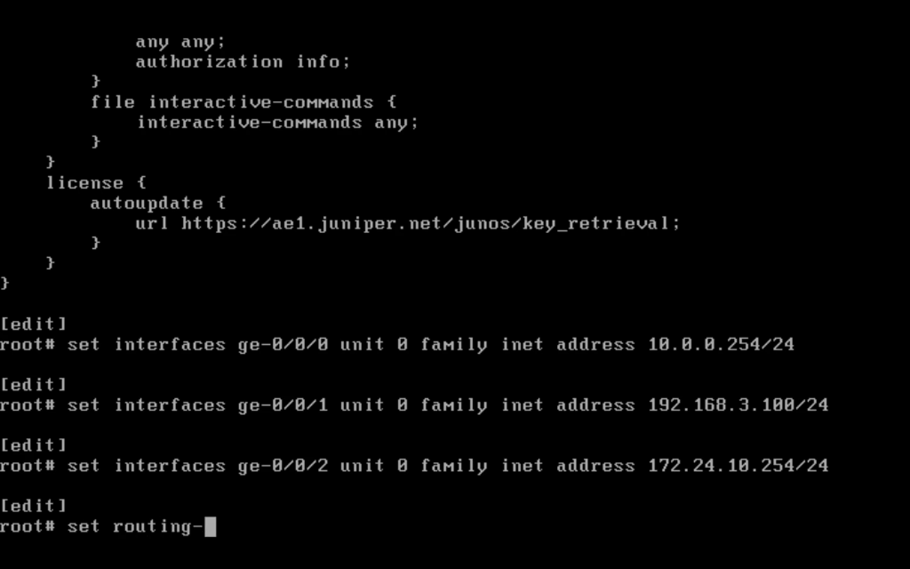
type("options static")
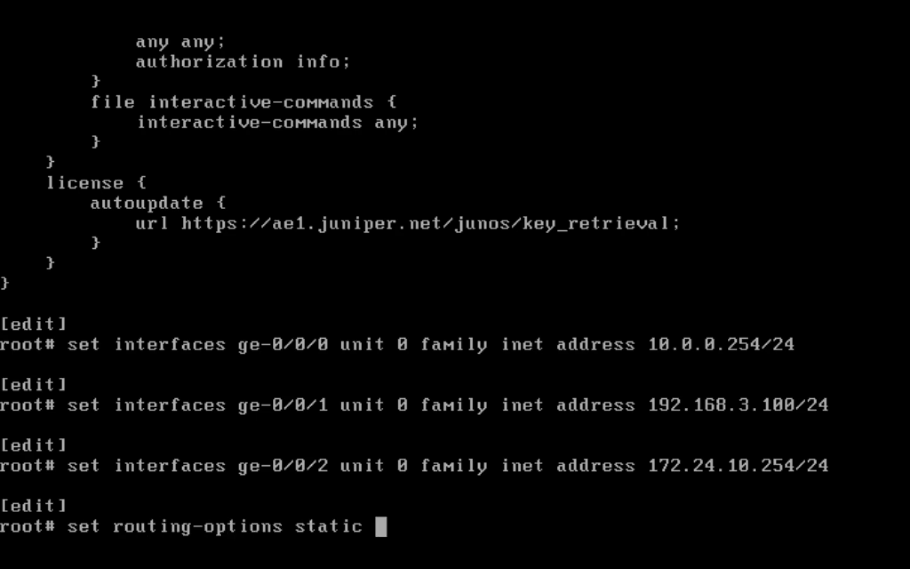
type("route 0/0")
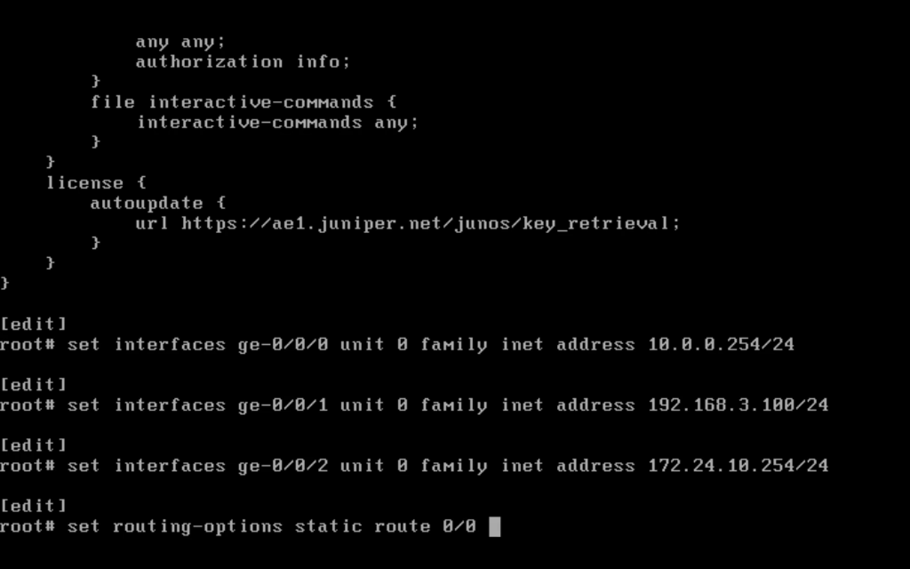
type("next-hop")
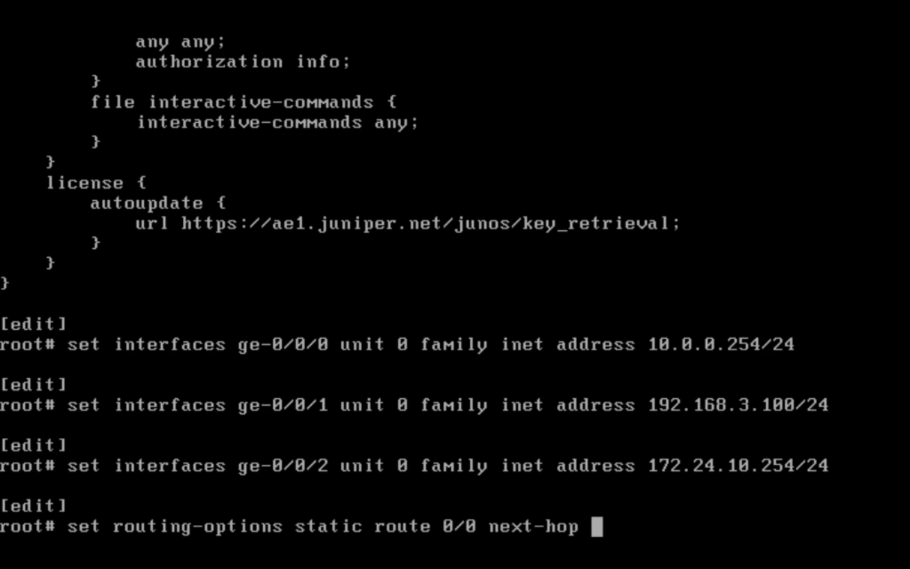
type("192.168.3.254")
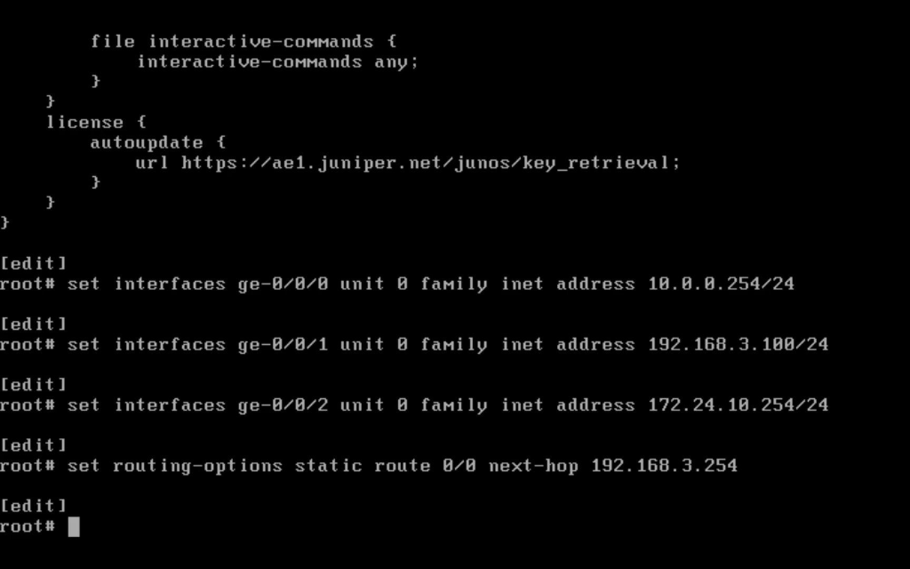
type("set")
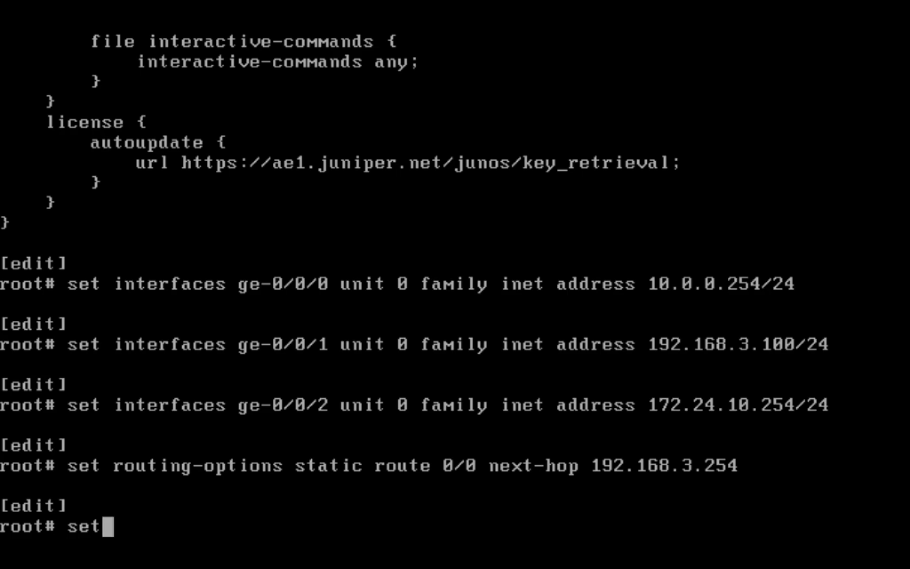
- Create security zones Internal, External and DMZ
type("security zones")
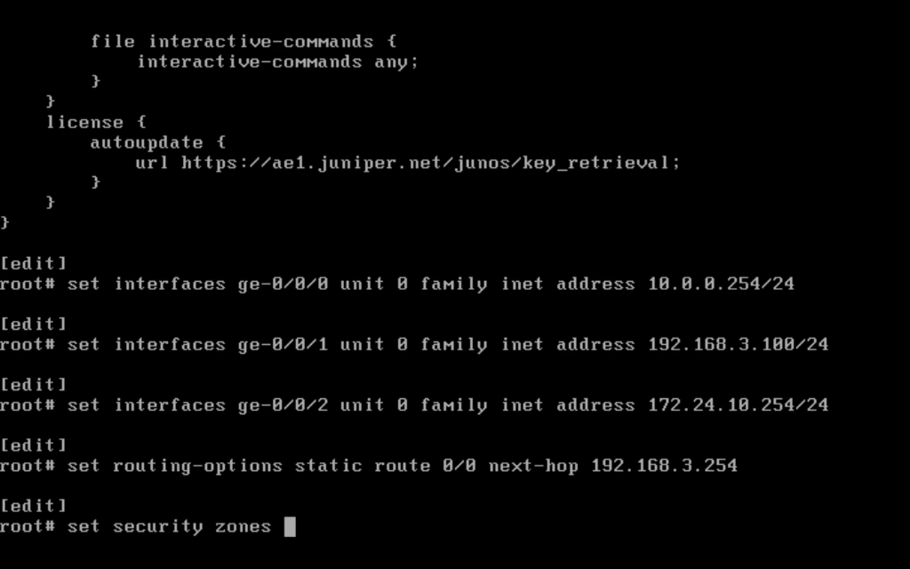
type("security-zone I")
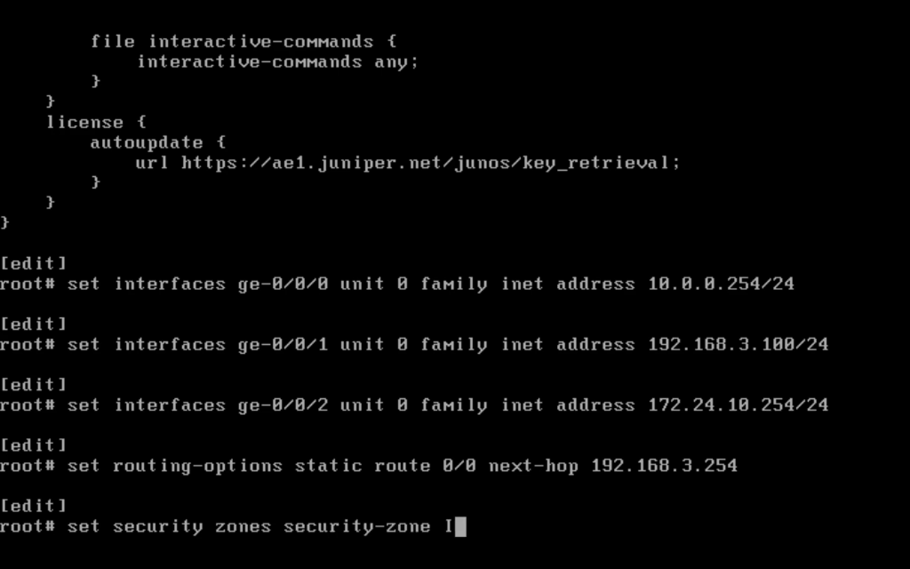
type("ntern")
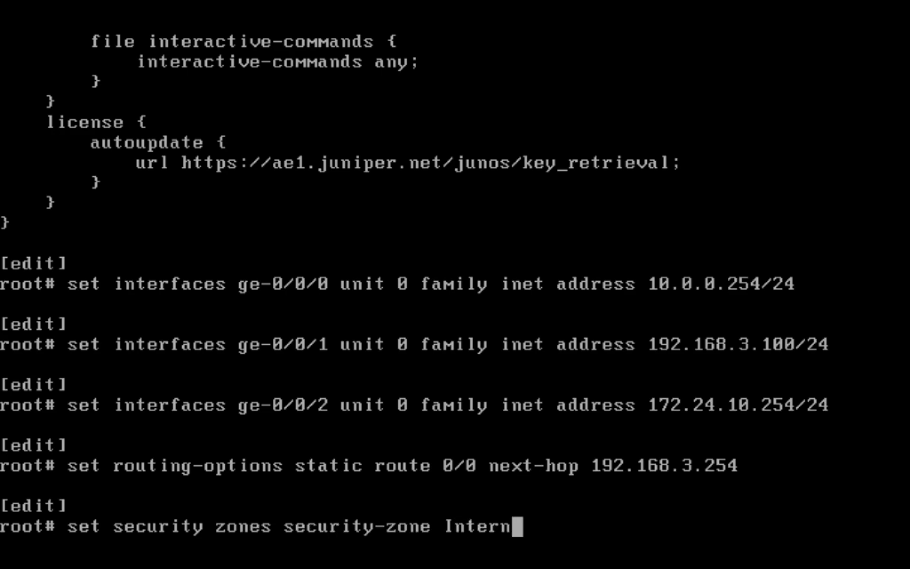
key("enter")
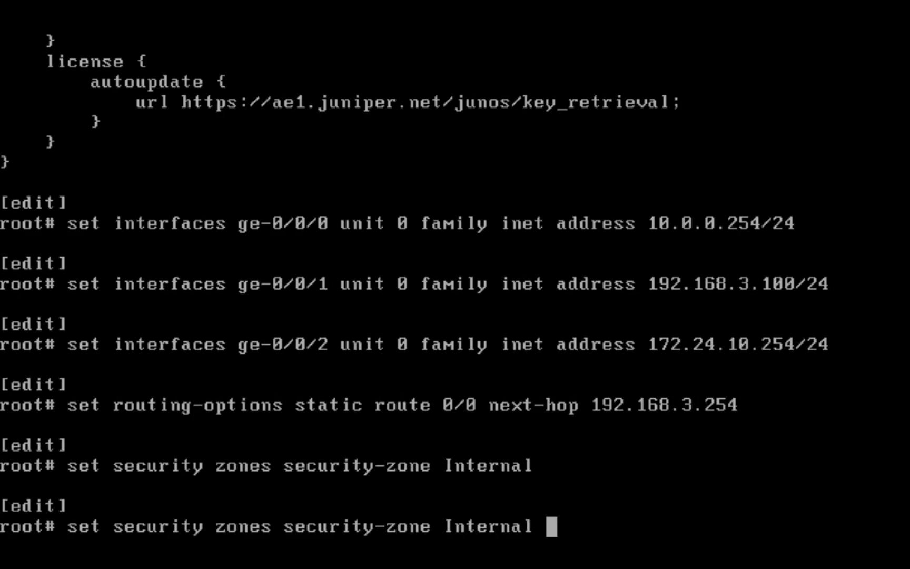
key("Backspace")
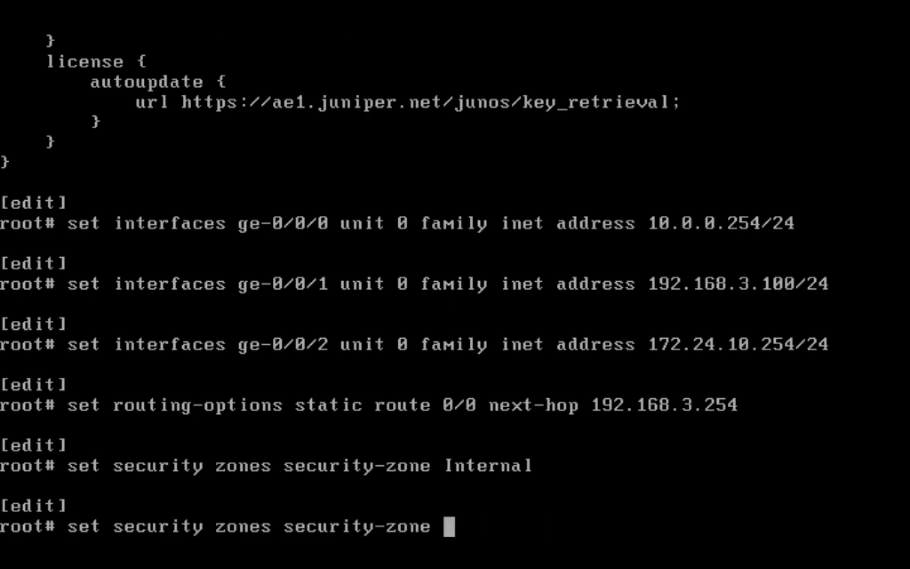
type("External")
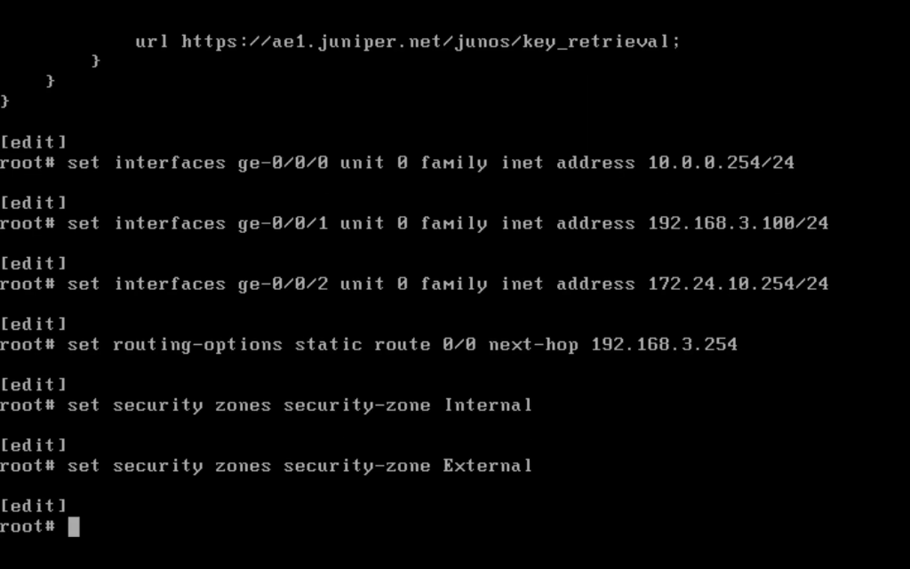
type("set security zones security-zone Ex")
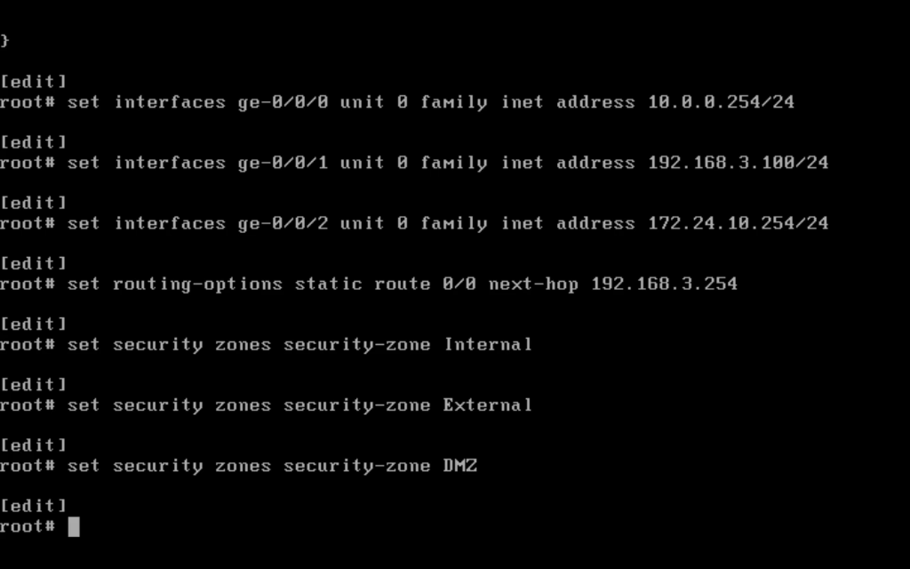
- Bind ge-0/0/0 to Internal, ge-0/0/1 to External and ge-0/0/2 to DMZ
type("set security zones security-zone Internal")
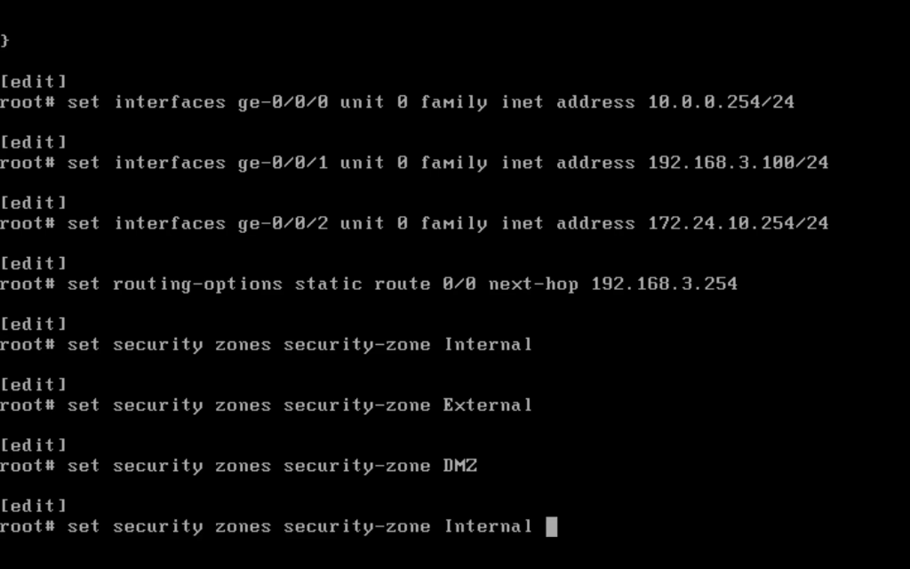
type("interfaces")
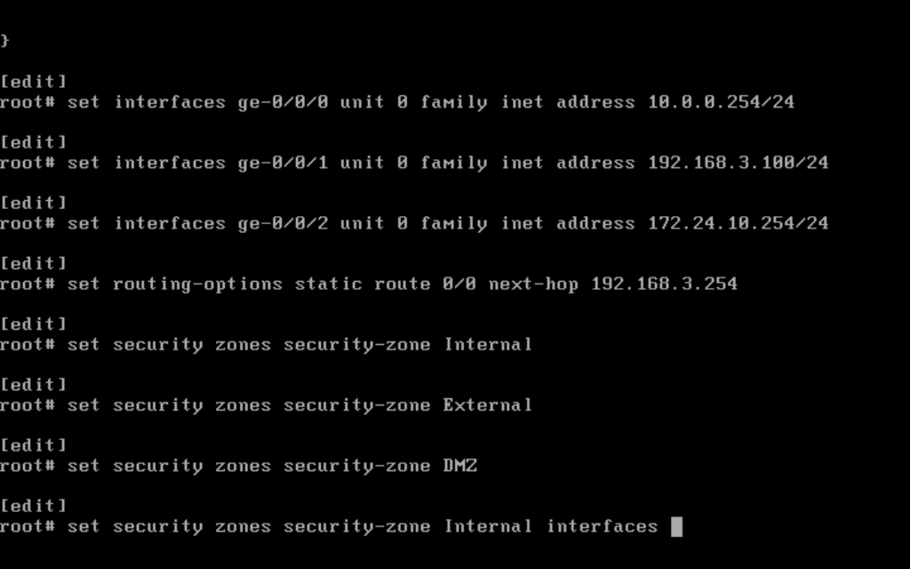
type("ge-0/0/0")
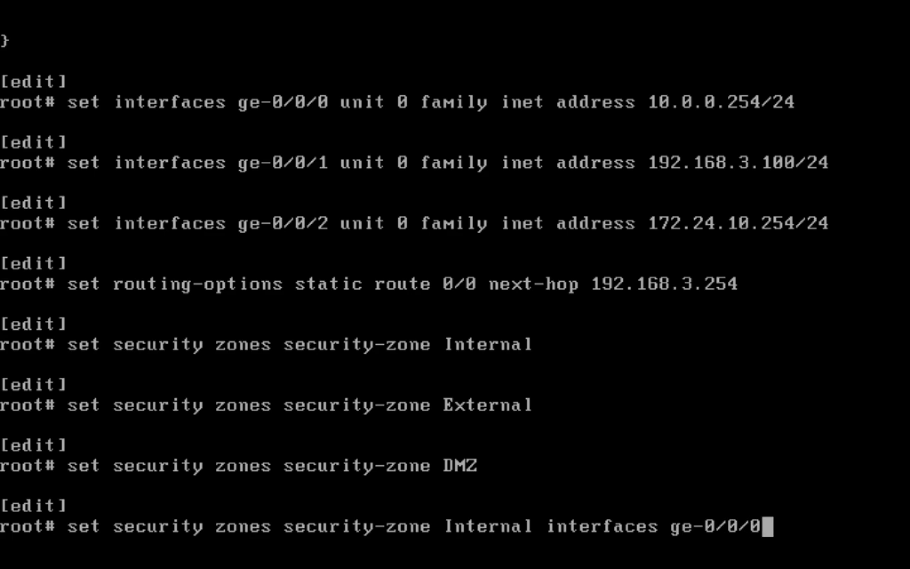
type("ge-0/0")
type("set security zones security-zone Inter")
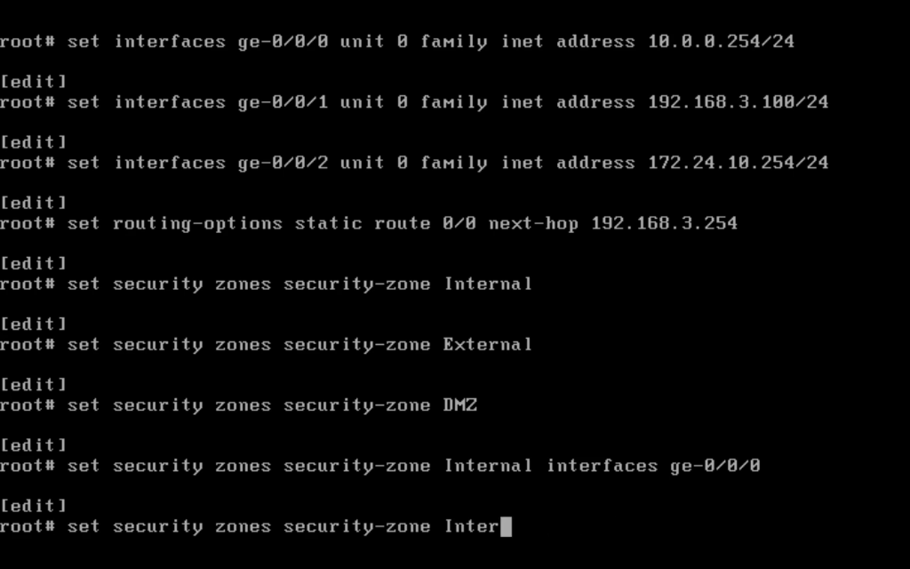
type("External")
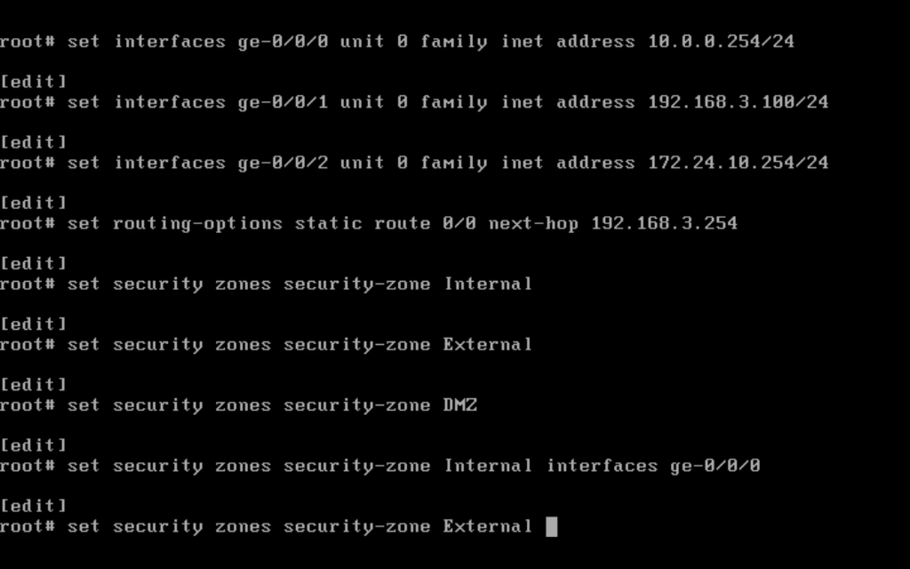
type("intr")
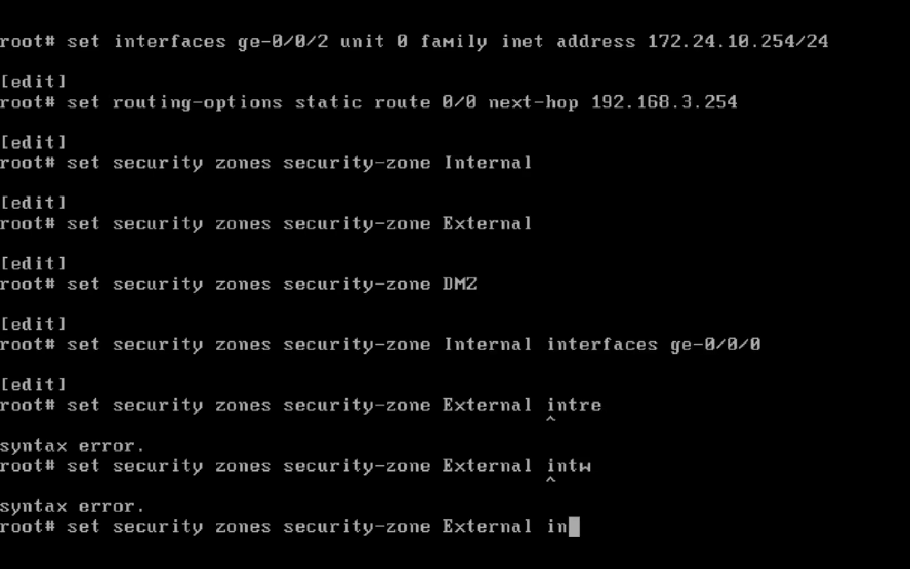
key("BackSpace")
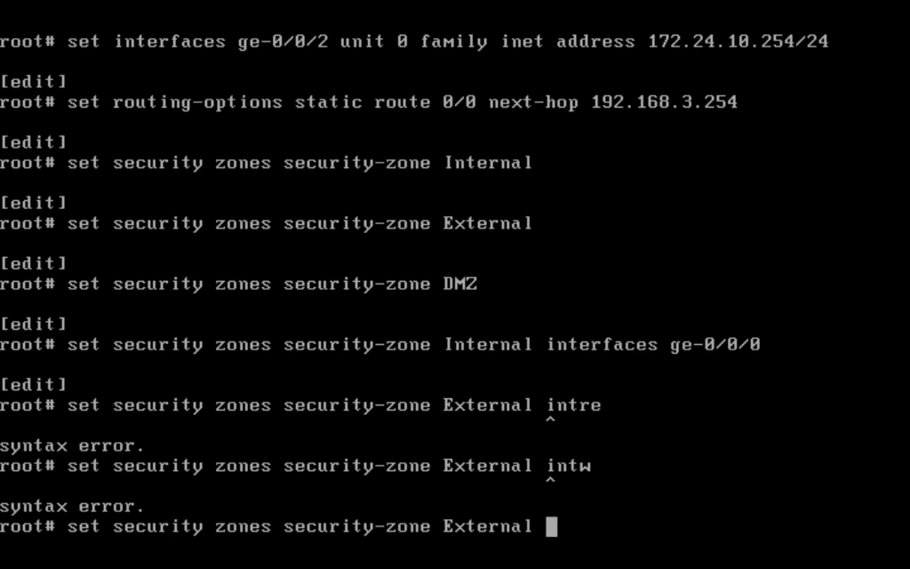
type("interfaces")
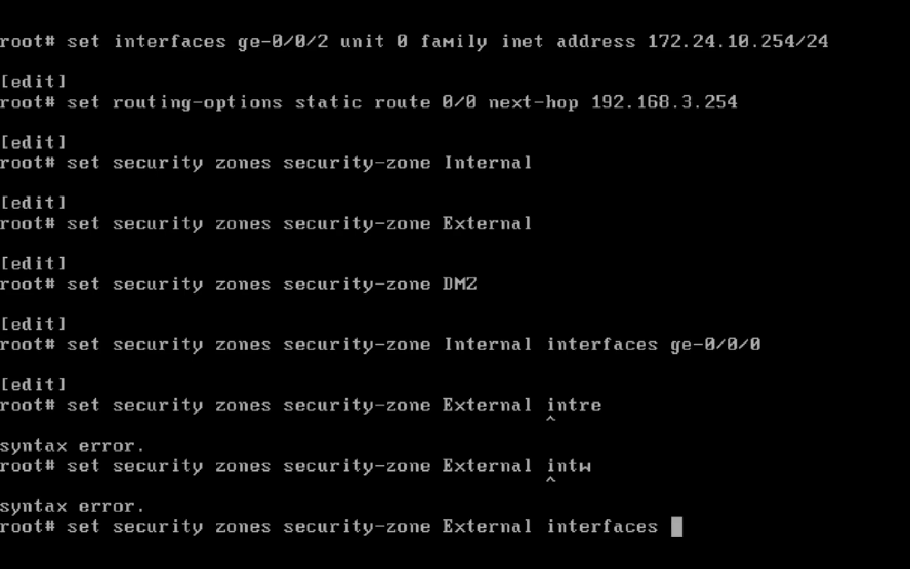
type("ge-0/0/1")
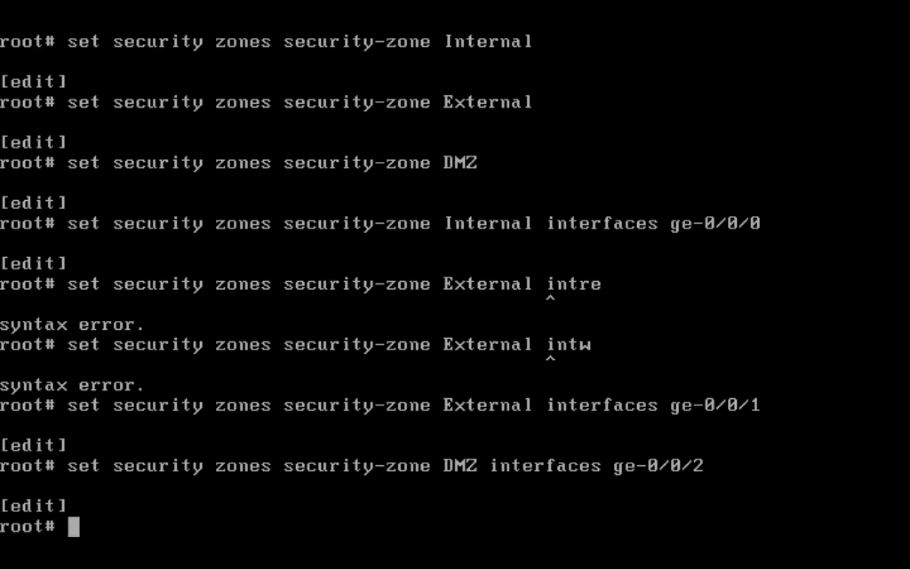
type("se")
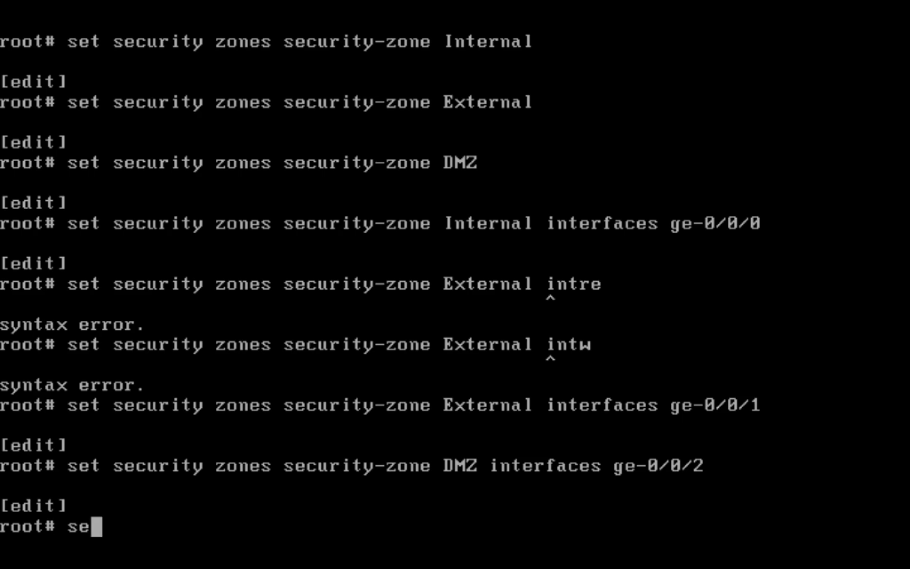
- Allow ssh, http and ping host-inbound system services in the Internal zone, then return to top
type("edit security")
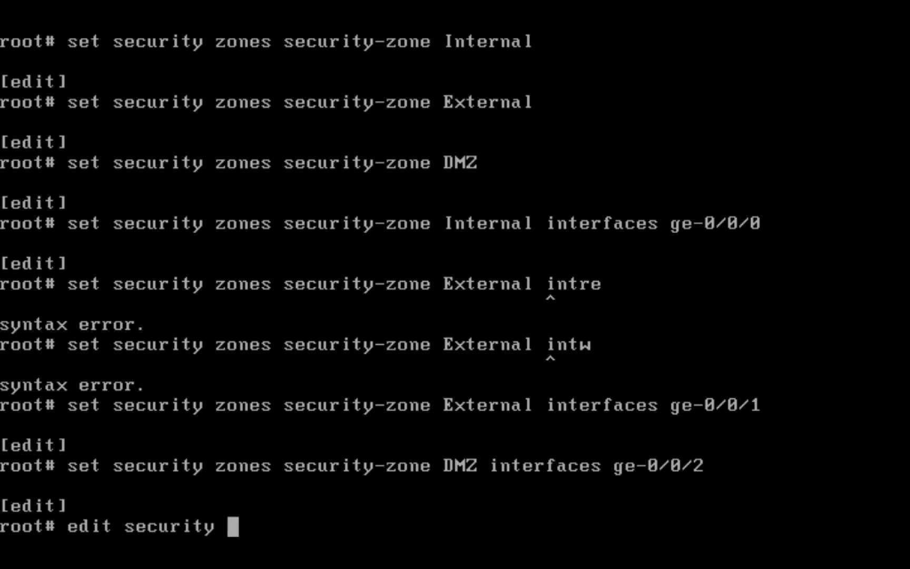
type("zones")
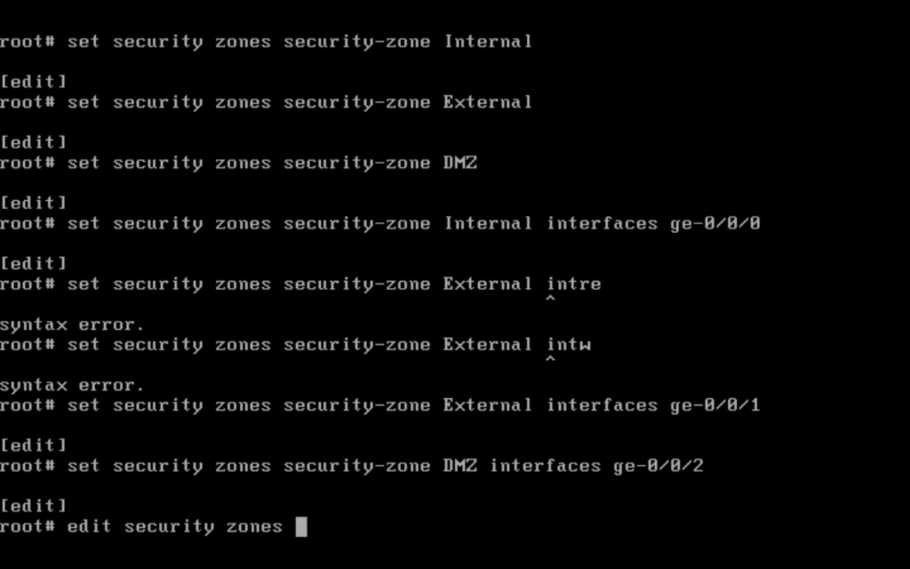
type("security-zone Internal")
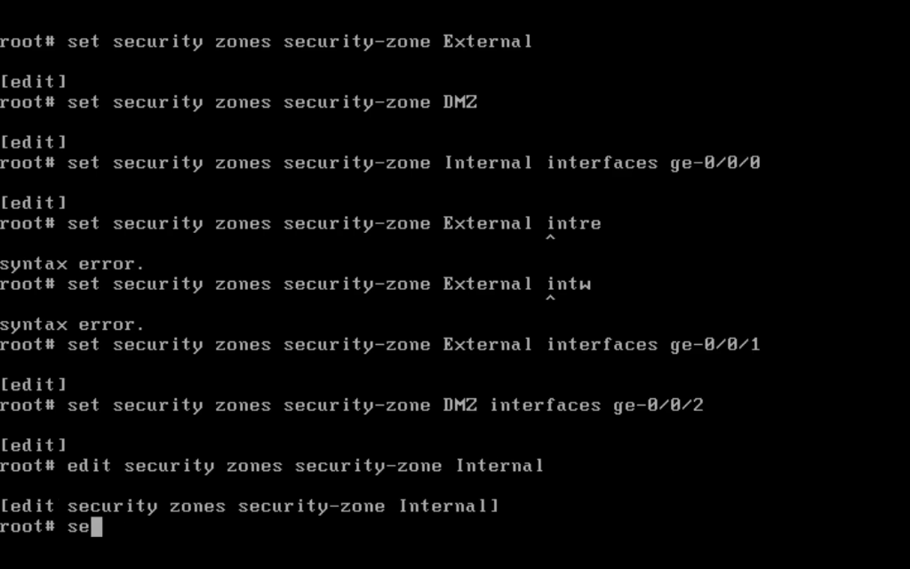
type("t")
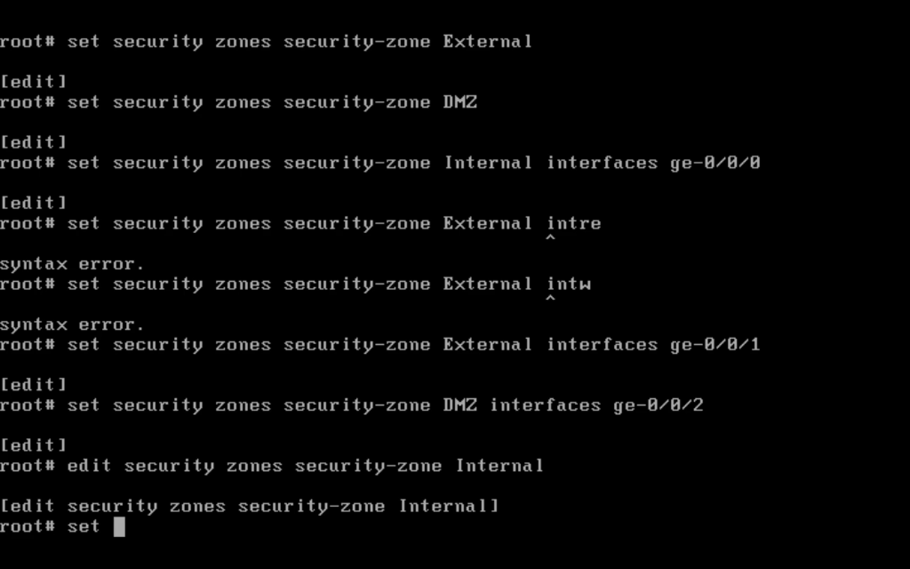
type("host-inbound-traffic")
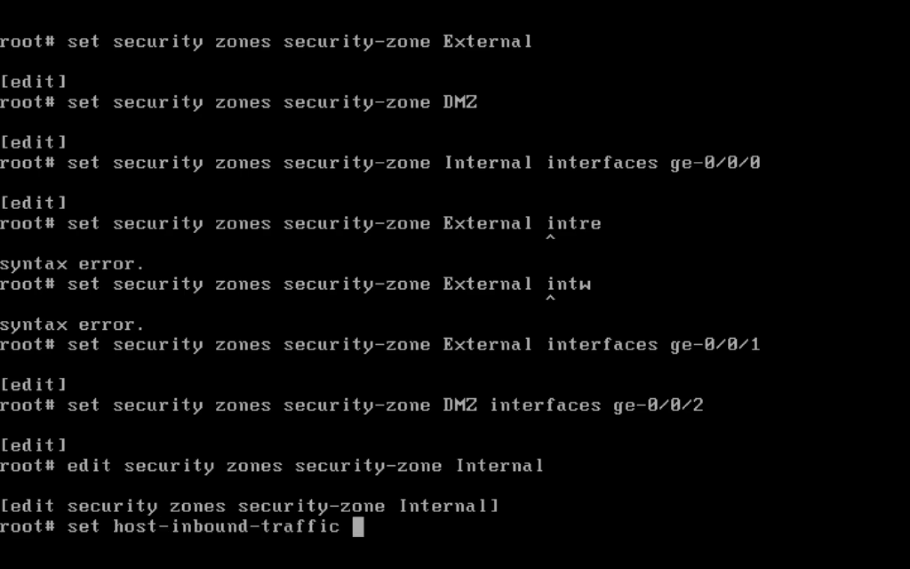
type("ssh")
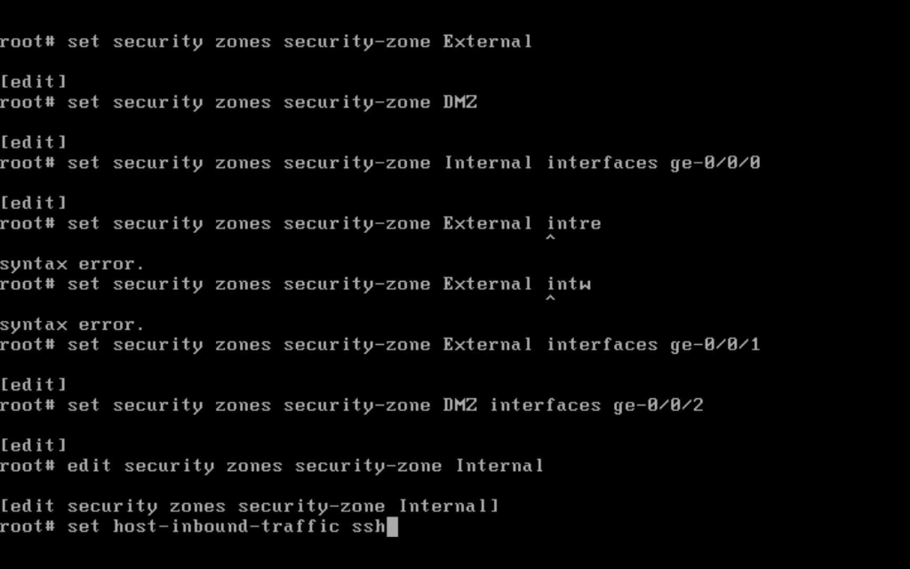
type("system-services")
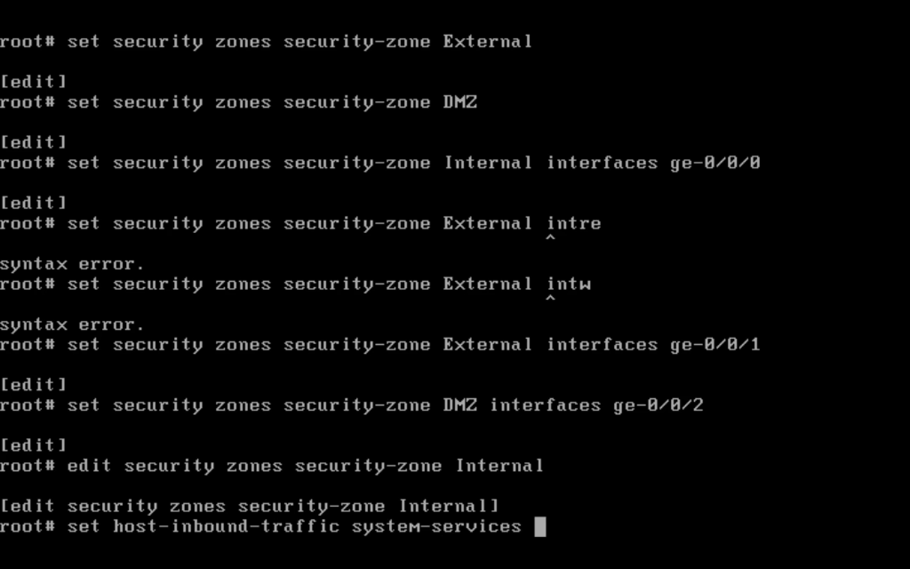
type("ssh")
type("set host-inbound-traffic system-services h")
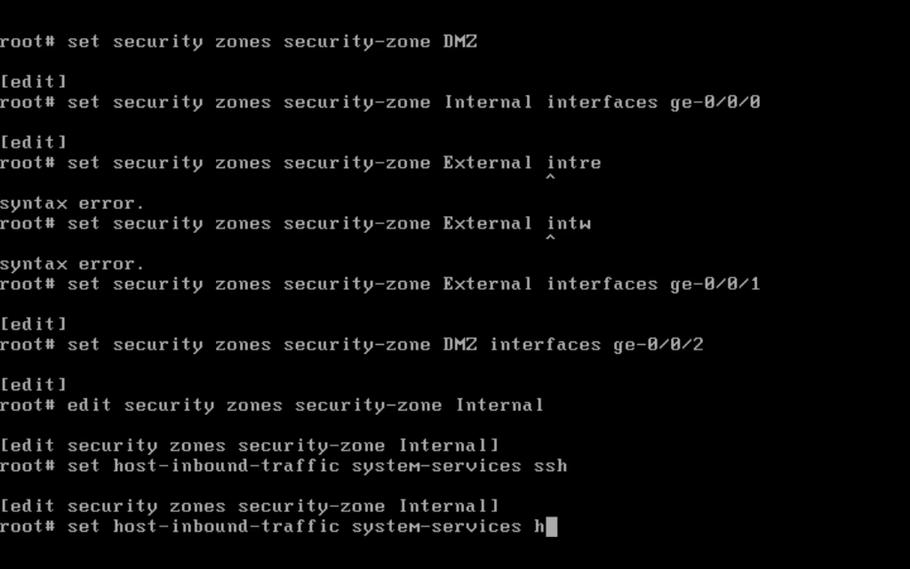
type("ttp")
type("set host-inbound-traffic system-services ping")
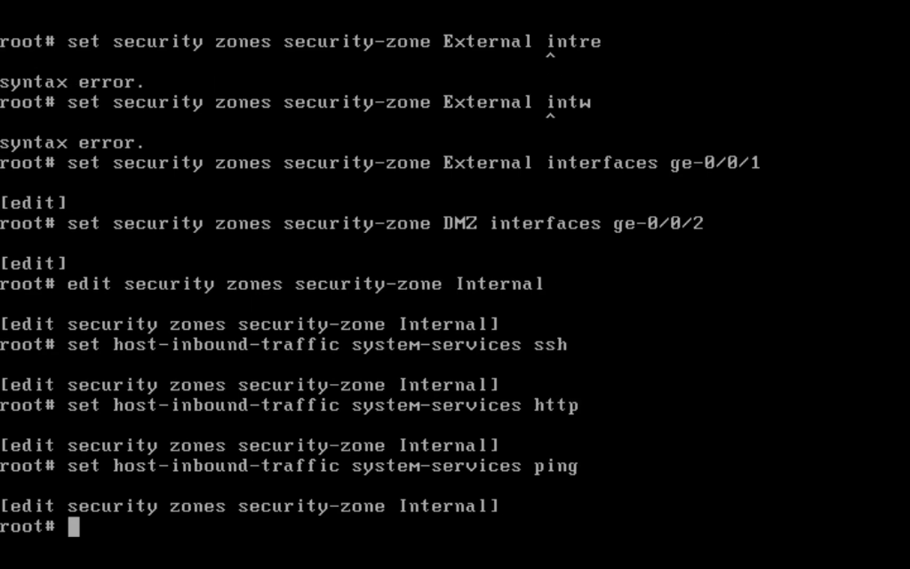
type("top")
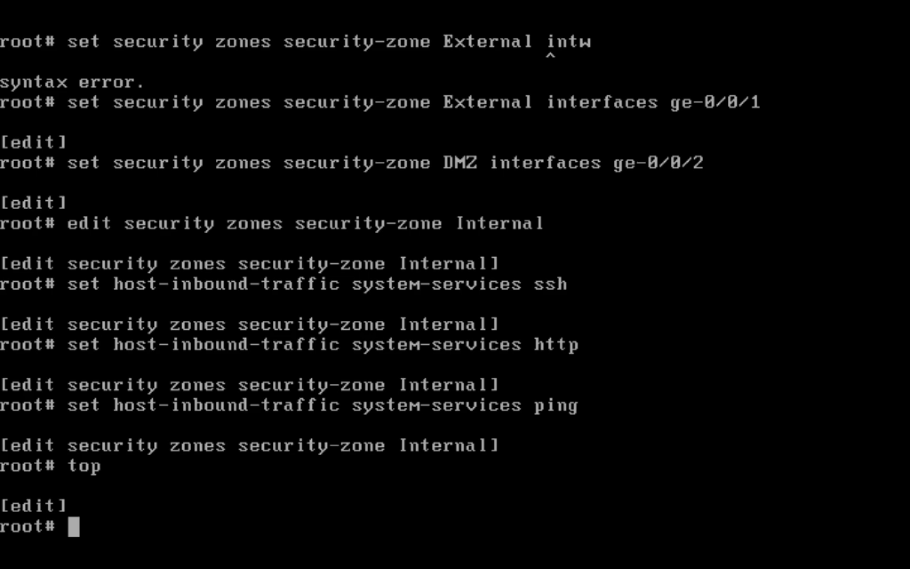
- Enable ssh and http web-management under system services
type("edit sey")
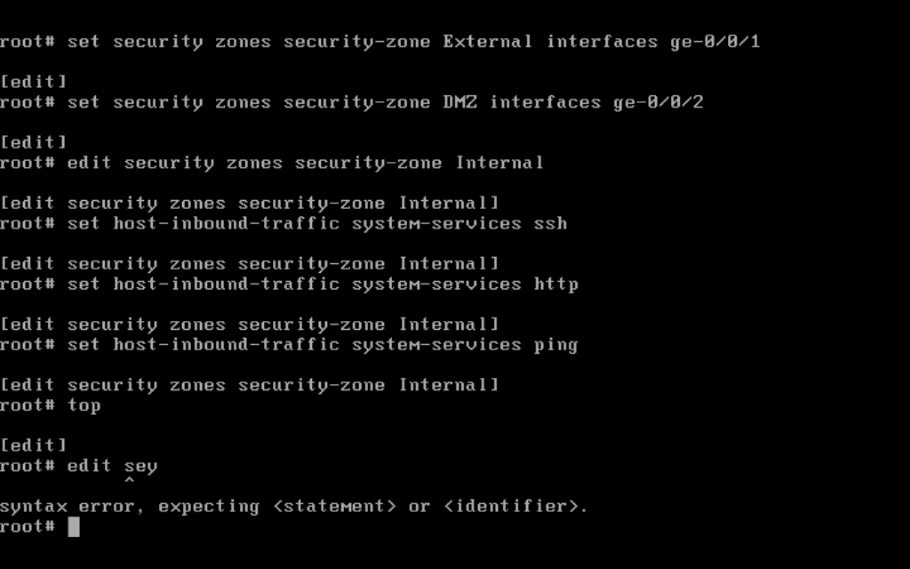
type("set system services")
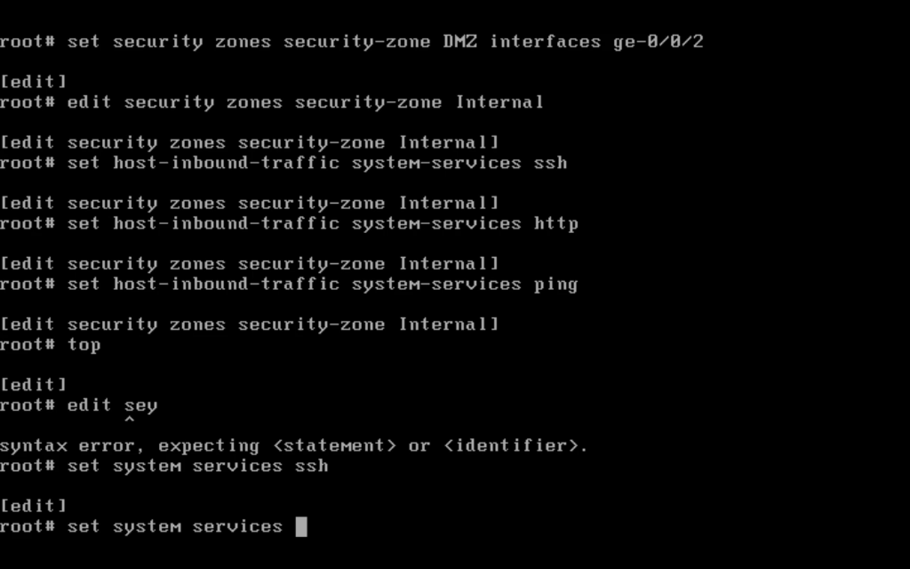
type("web-management http")
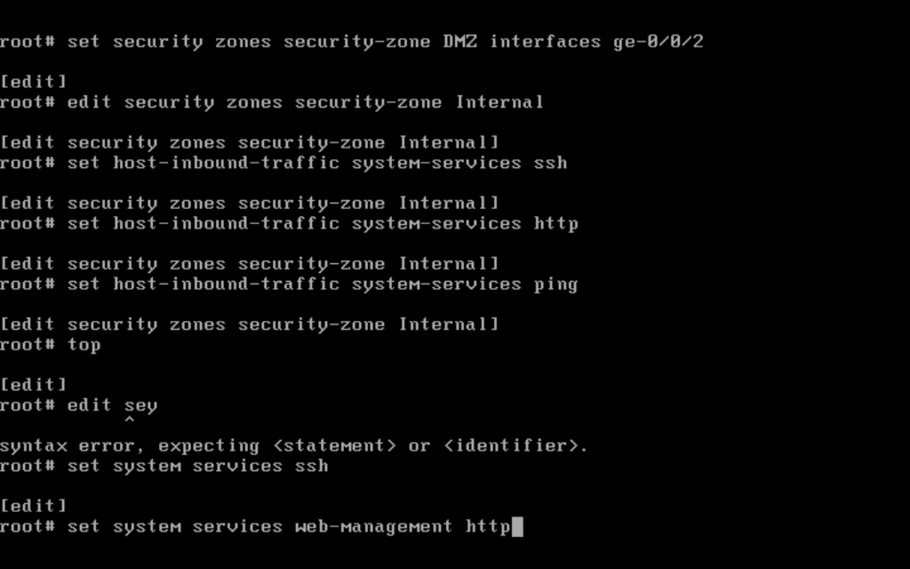
key("enter")
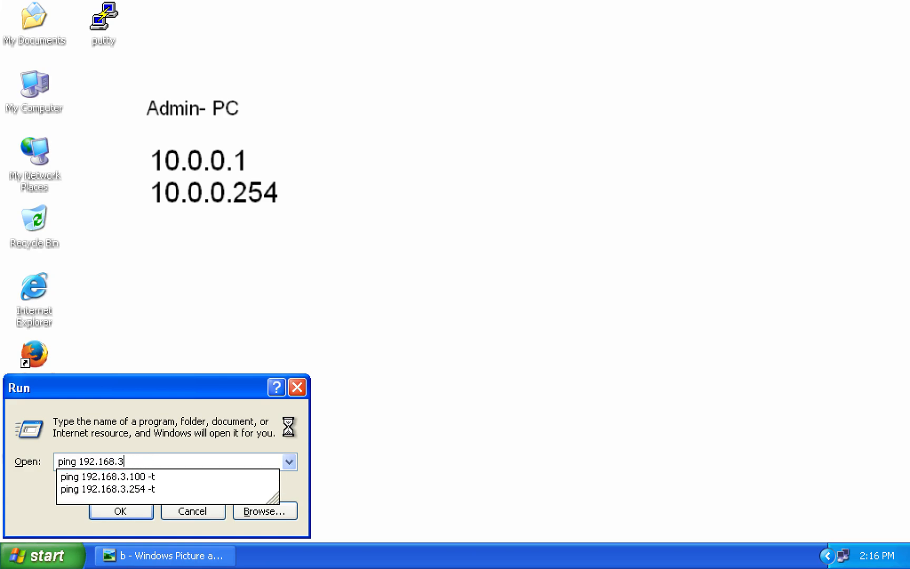
- Enter a ping command to a 192.168.3.x address on the Windows XP PC
type("ping 1")
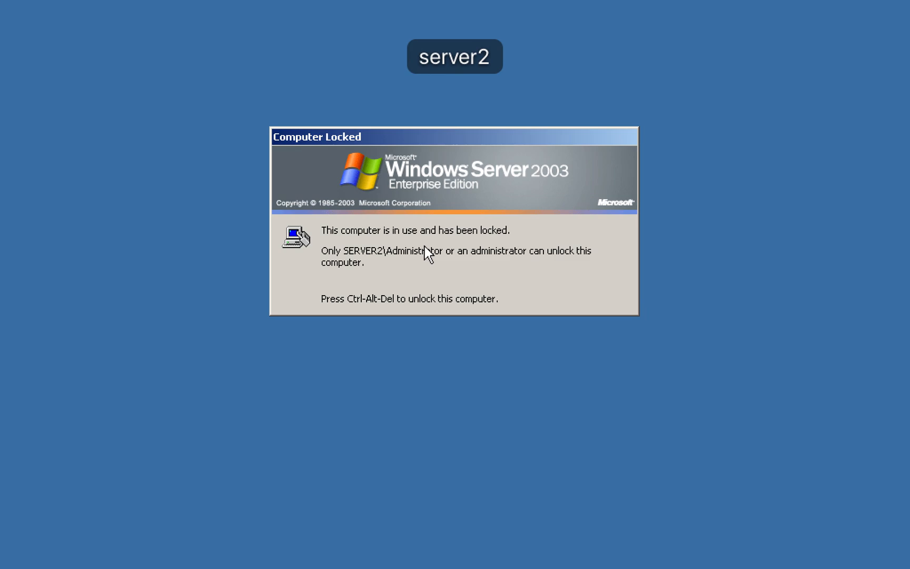
- Unlock server2 as Administrator and ping 172.24.10.254, which times out
key("ctrl+alt+delete")
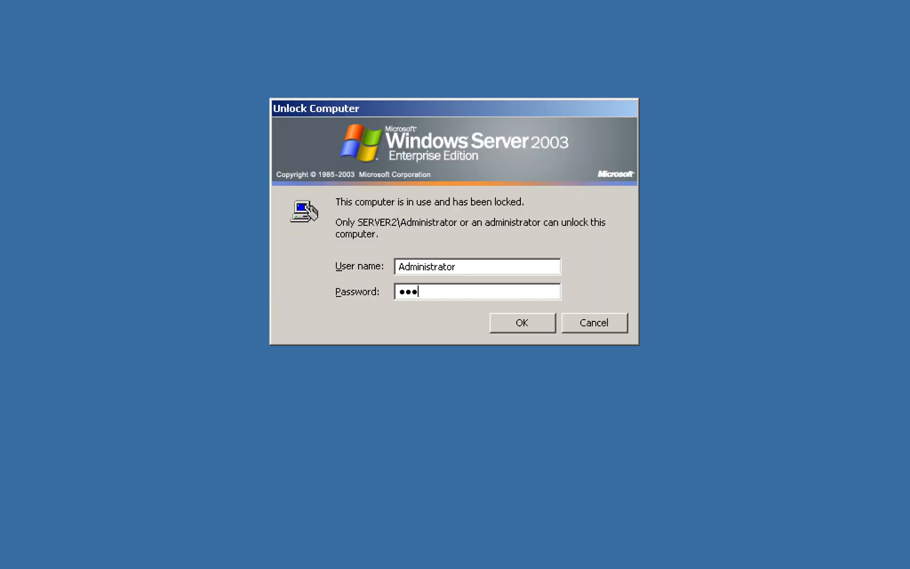
left_click(521, 322)
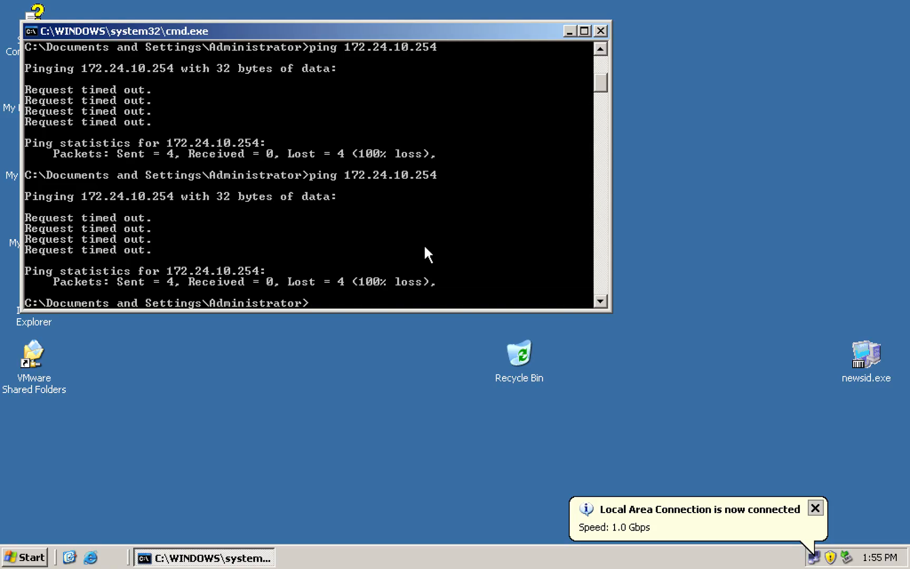
type("ping 172.24")
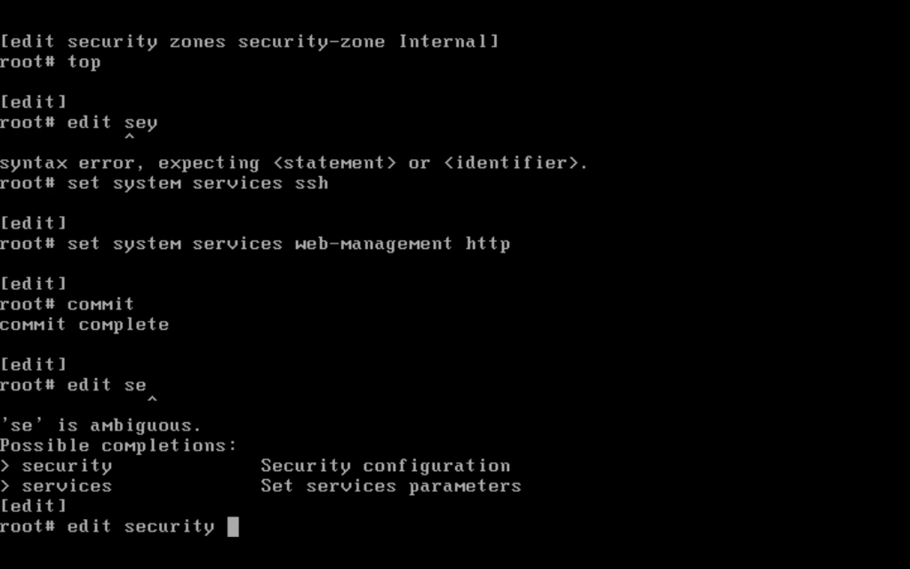
- Add ping to the DMZ zone's host-inbound system-services, then commit from top level
type("zones security-zone")
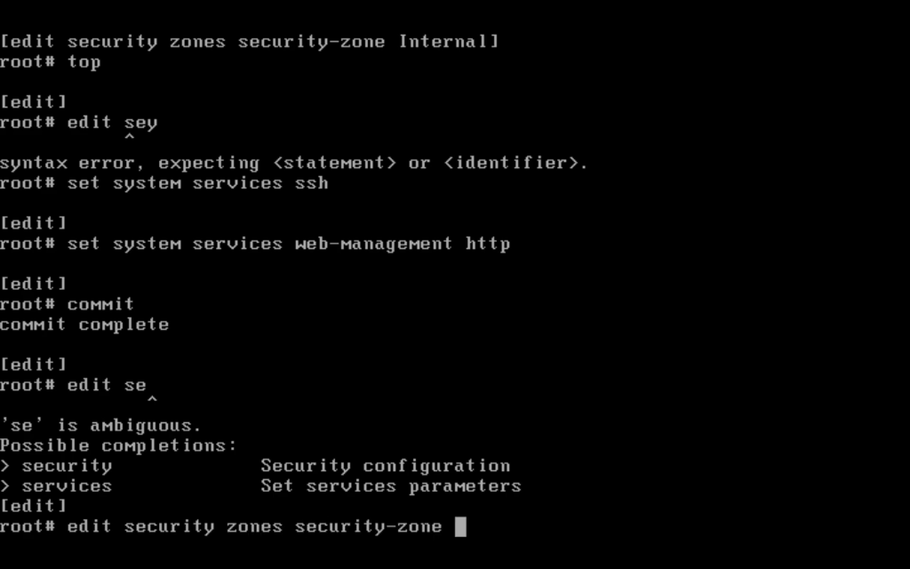
type("DMZ")
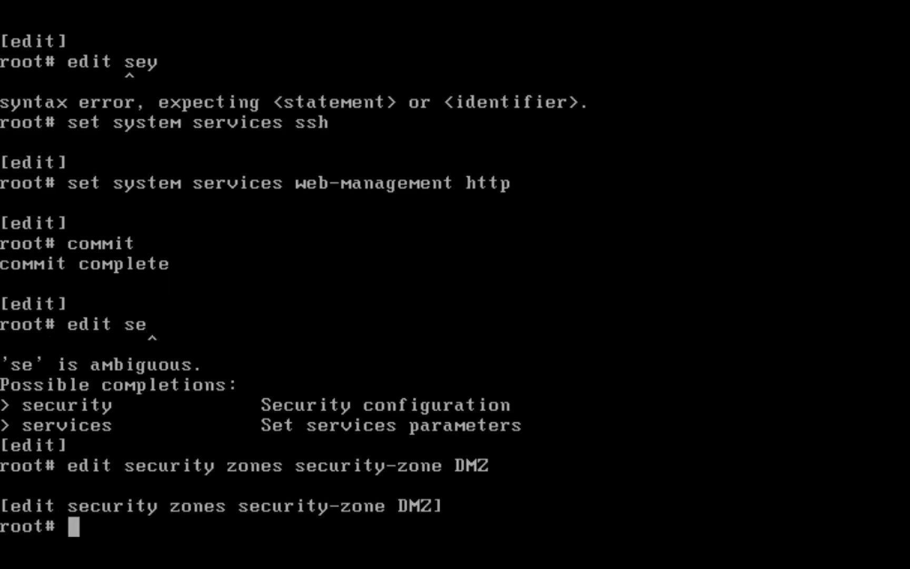
type("set host-inbound-traffic")
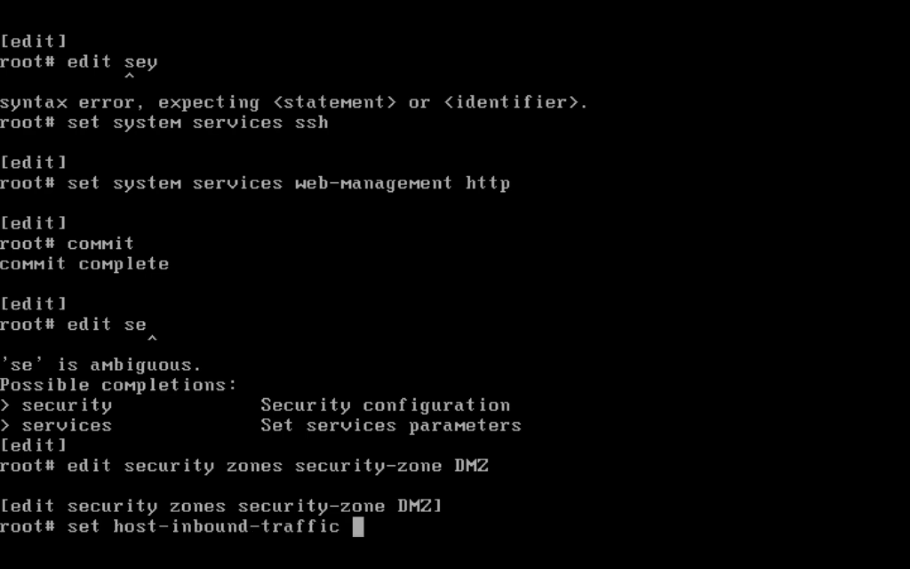
type("system-services")
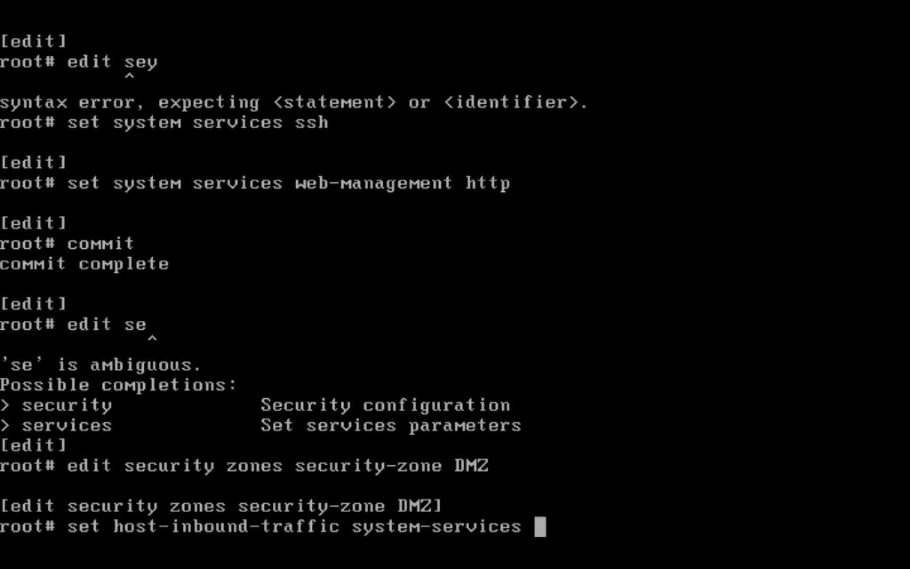
type("i")
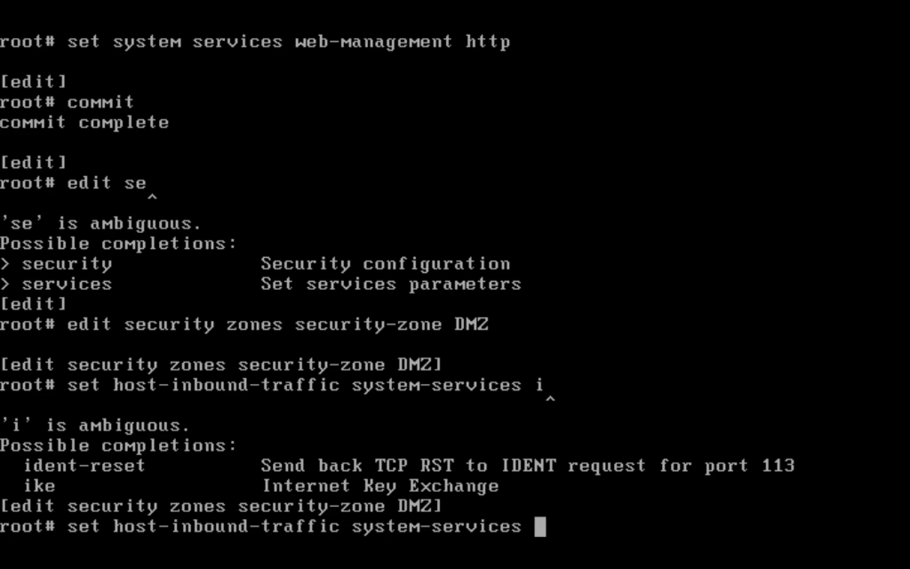
type("ping")
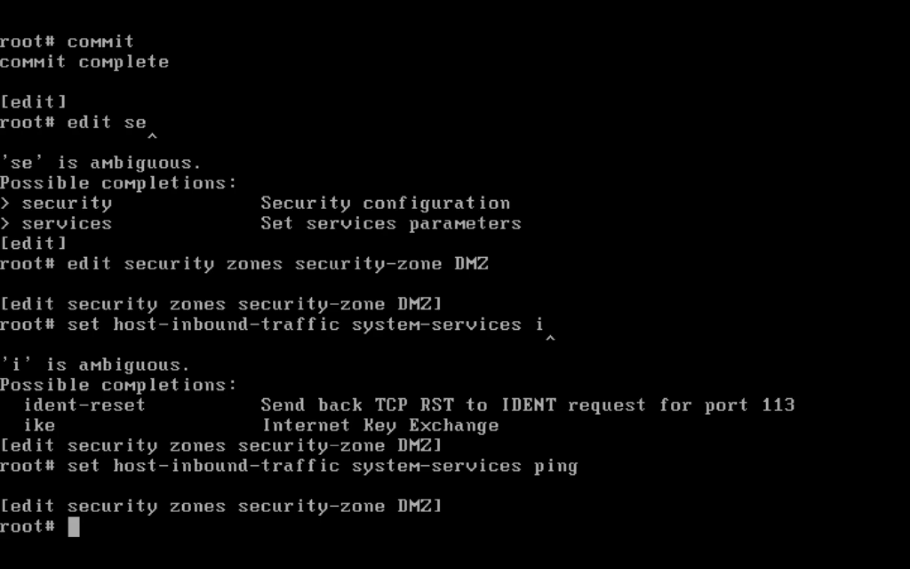
type("top")
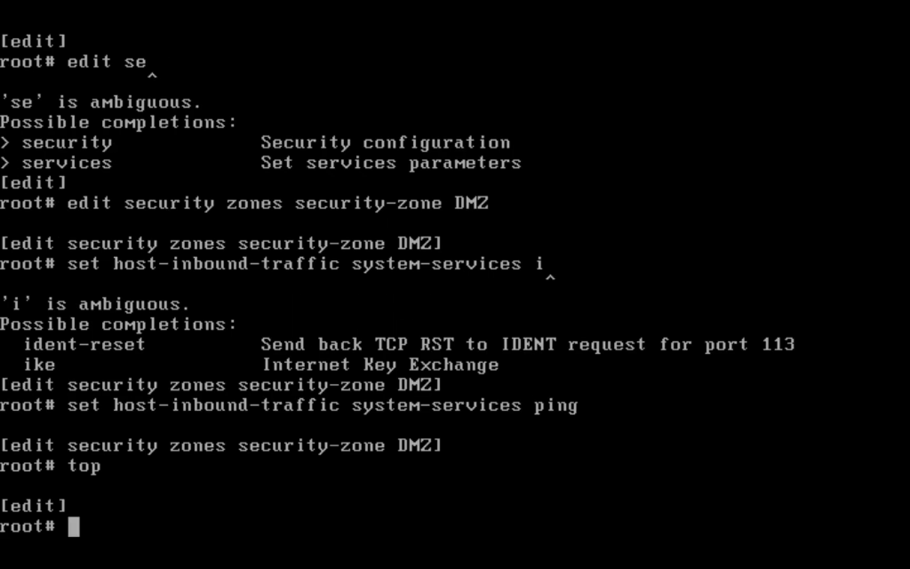
type("commit")
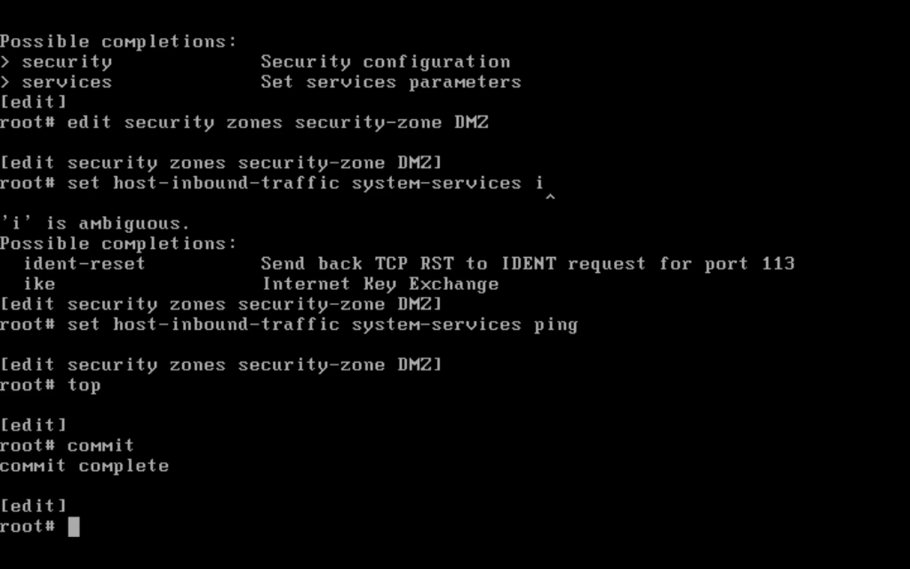